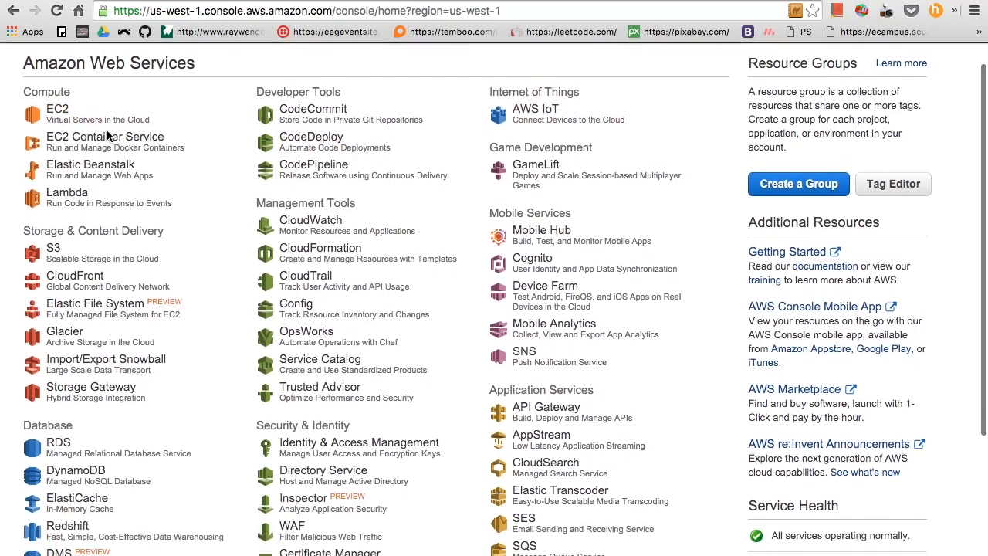
- Show the EC2 Instances list with the running thinkfetch instance's details
click(57, 108)
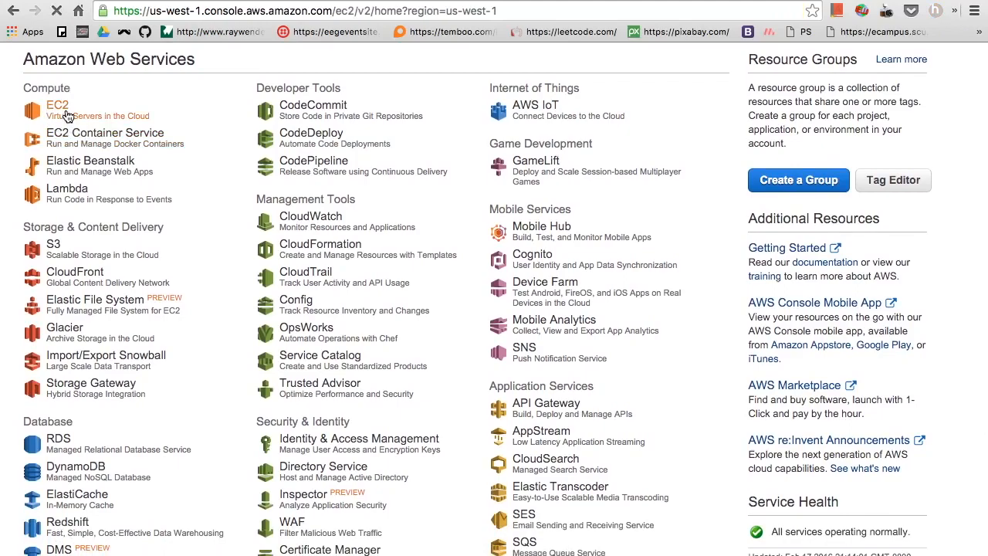
click(56, 105)
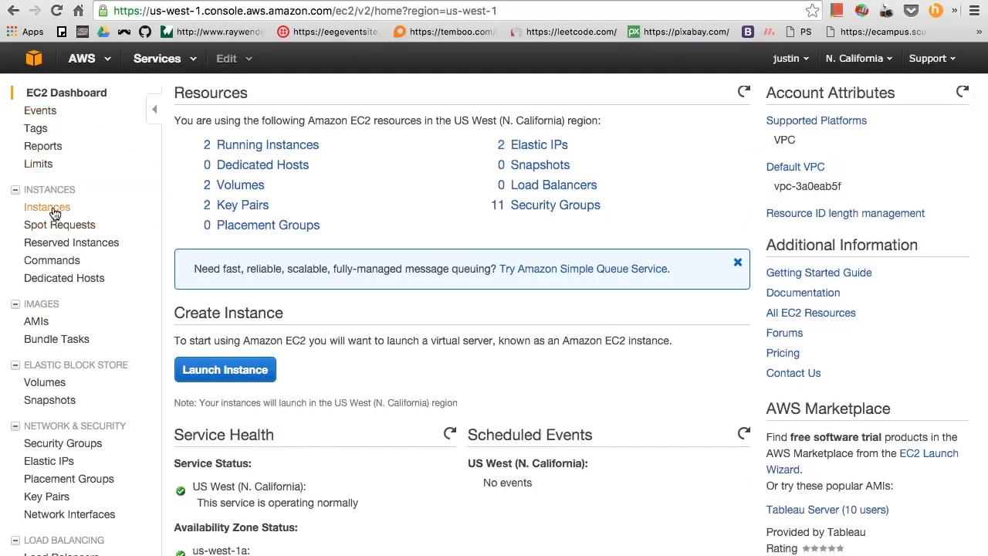
click(47, 207)
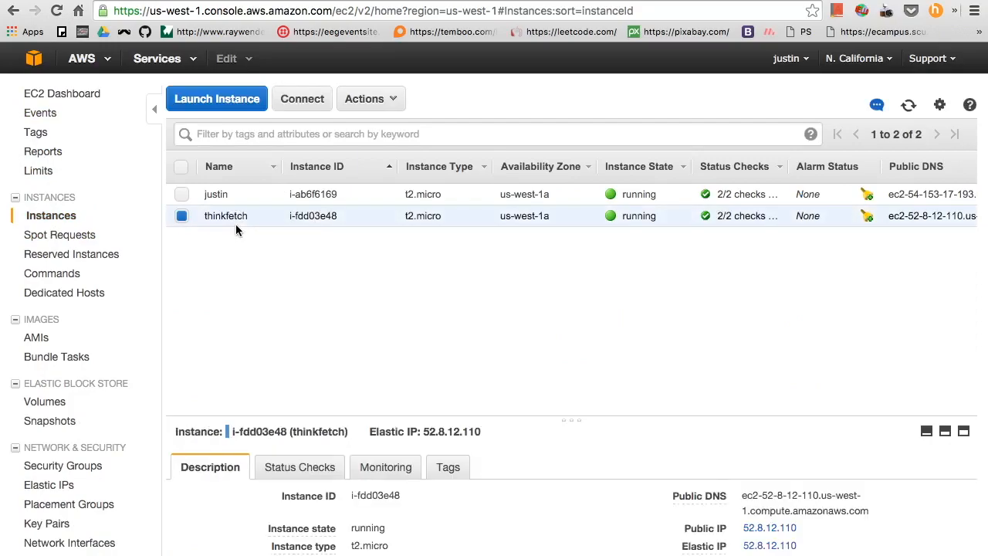
mouse_move(426, 431)
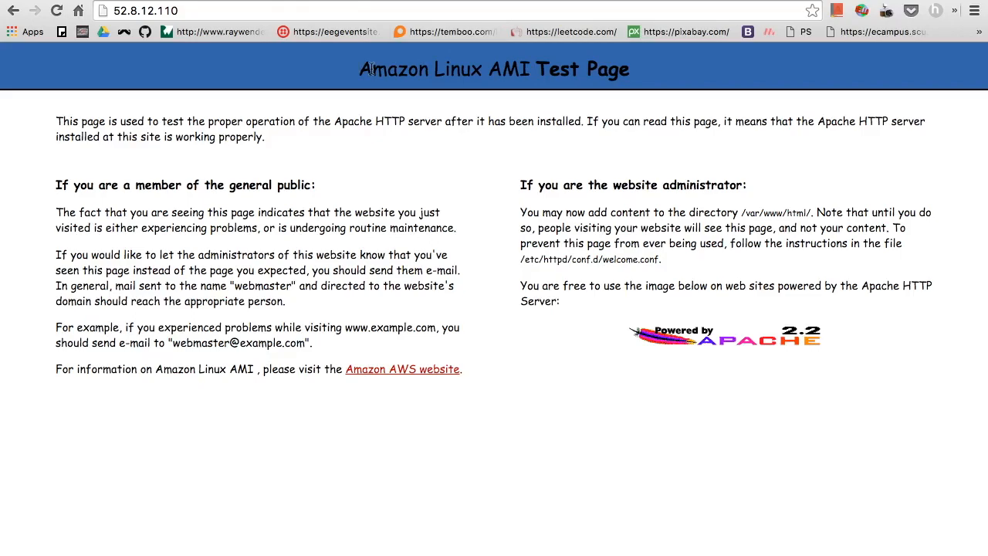
mouse_move(336, 75)
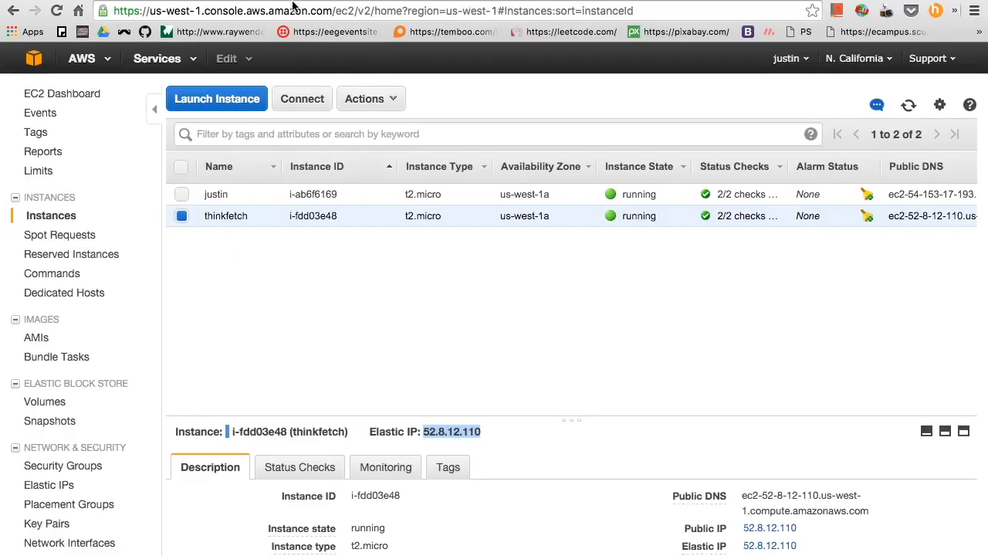
mouse_move(40, 83)
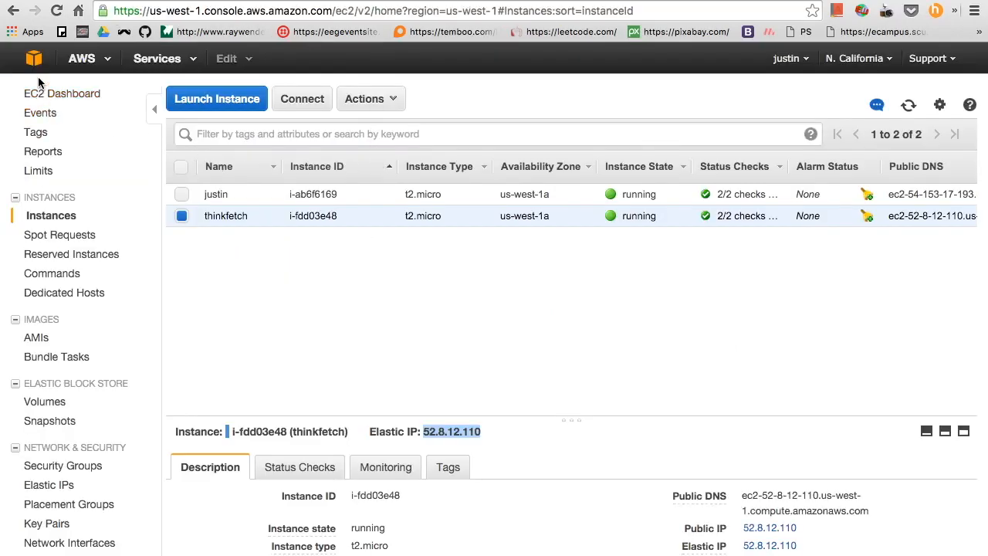
- Go to Route 53 and show its Hosted Zones list
click(34, 58)
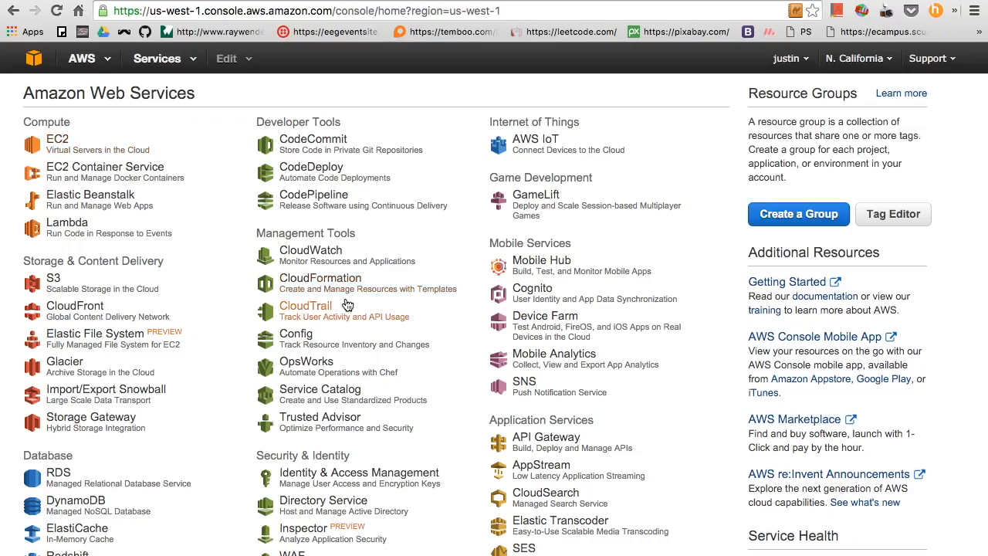
scroll(down, 3)
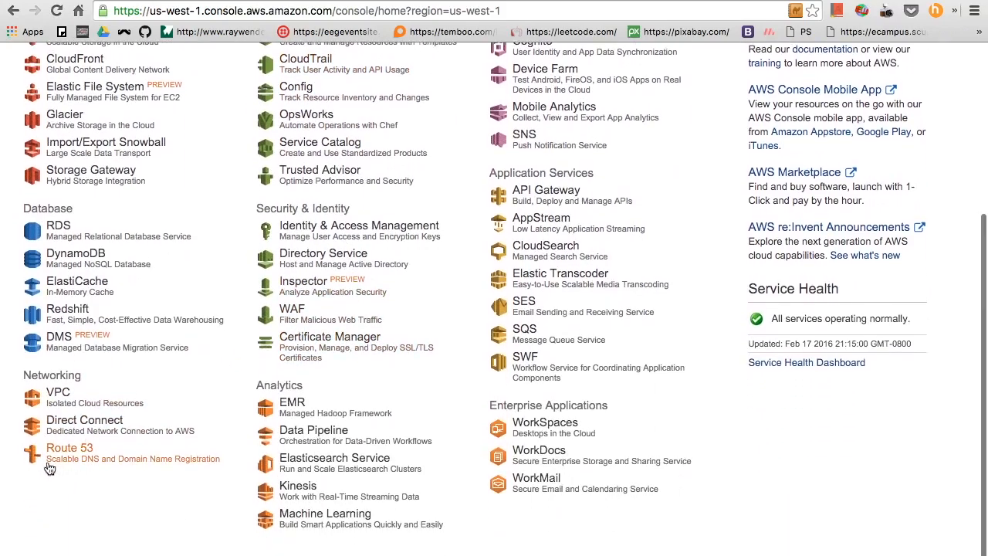
click(68, 448)
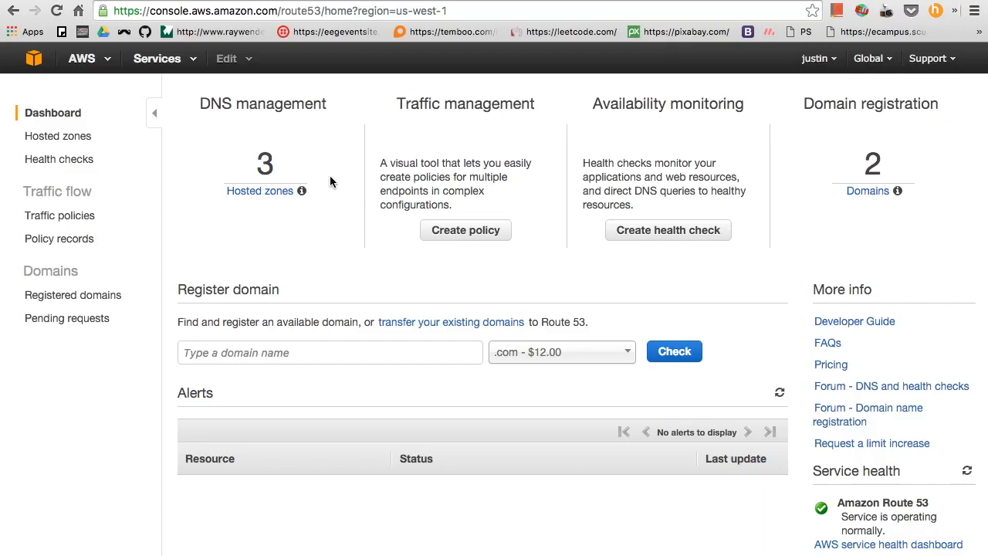
mouse_move(95, 111)
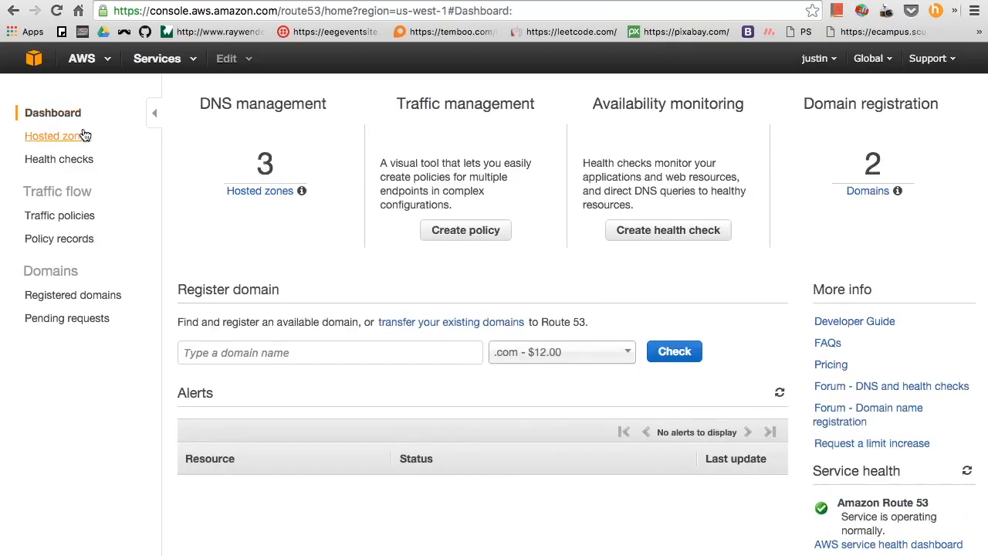
click(59, 136)
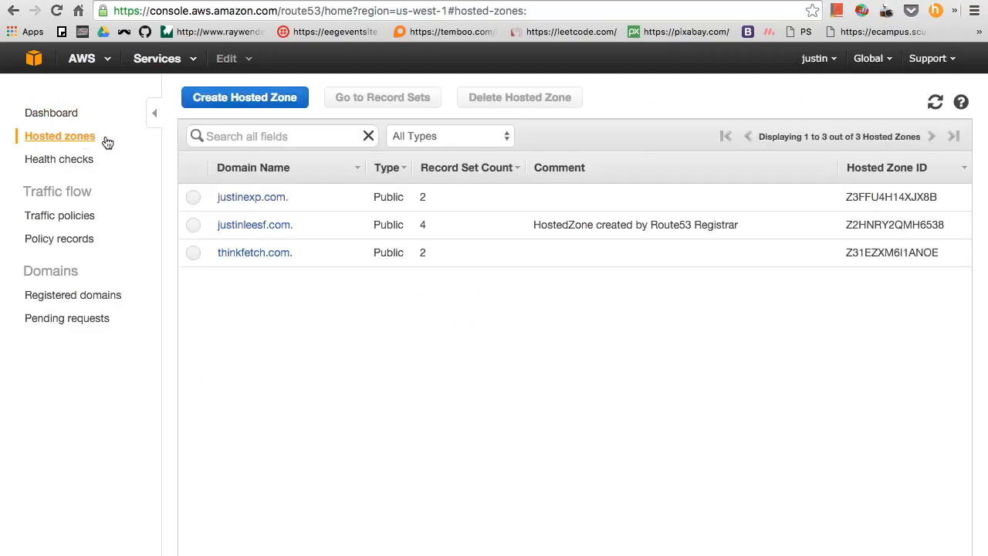
mouse_move(199, 262)
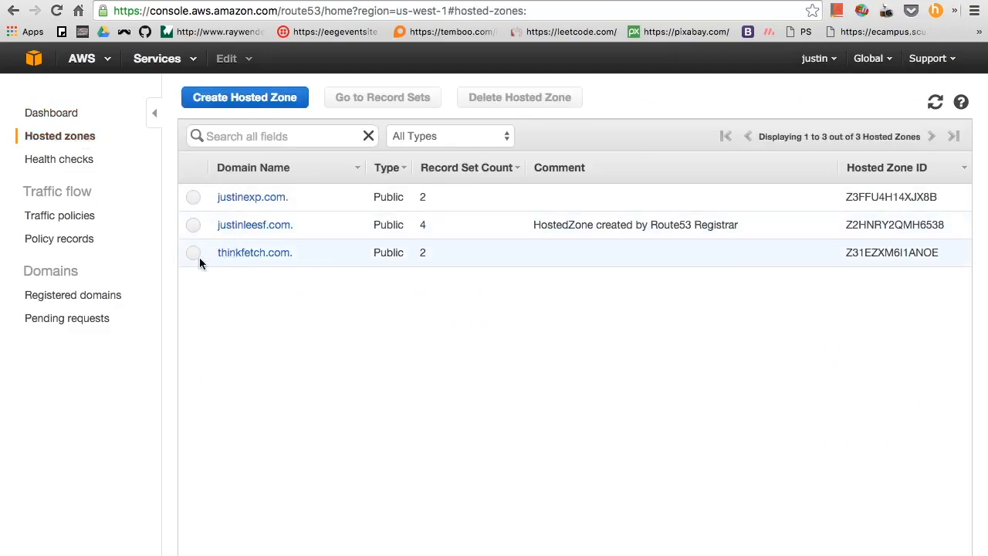
- Delete the old thinkfetch.com hosted zone
click(193, 253)
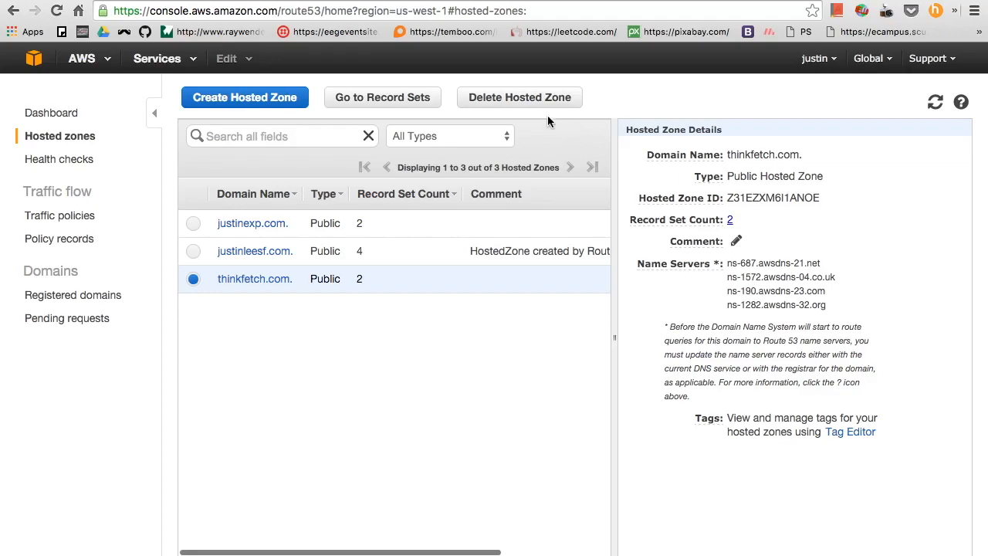
click(936, 102)
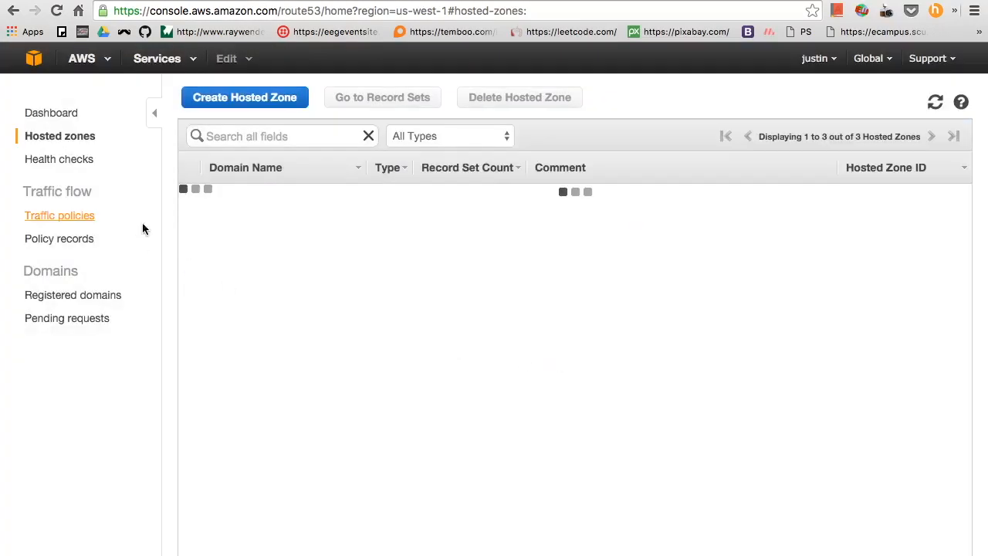
- Create a new public hosted zone named thinkfetch.com
click(244, 96)
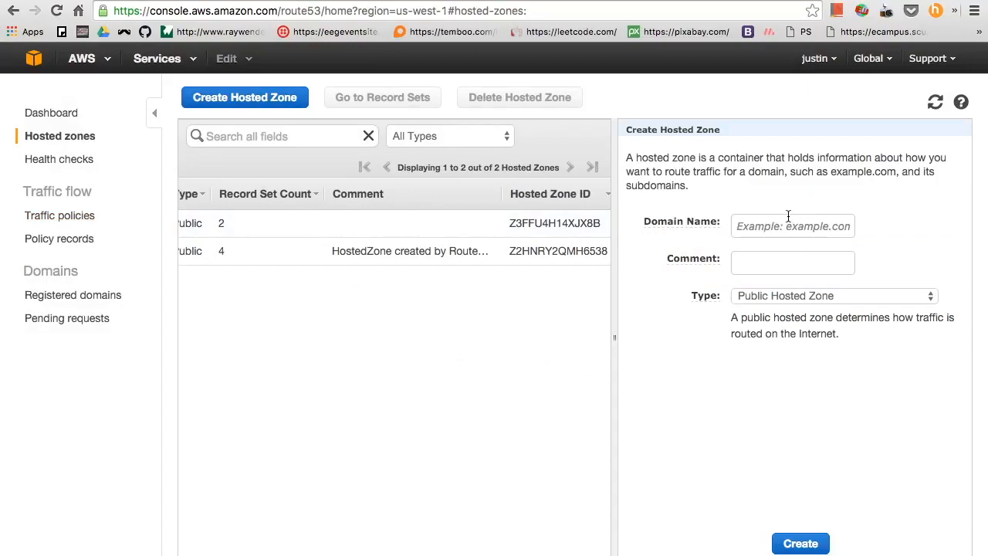
text(think)
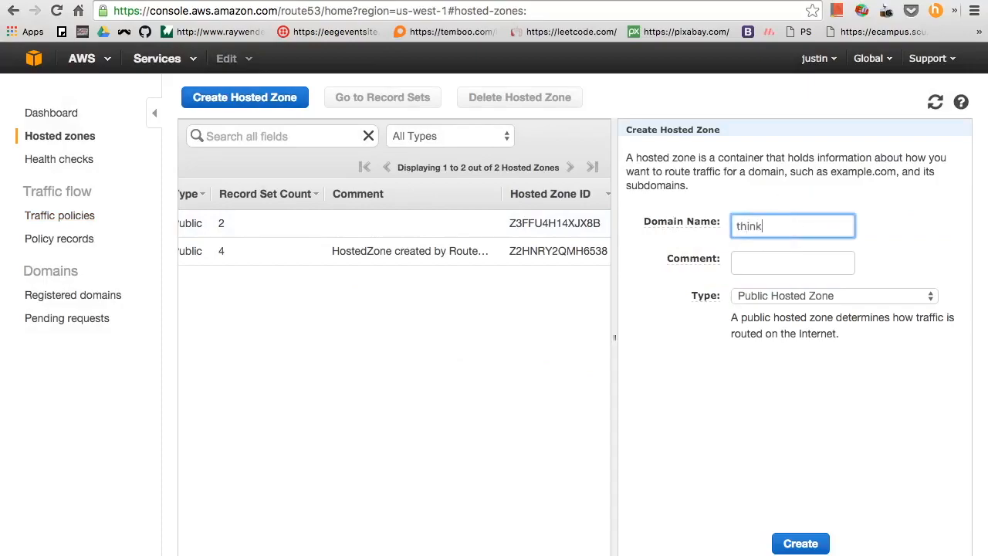
text(fetch.com)
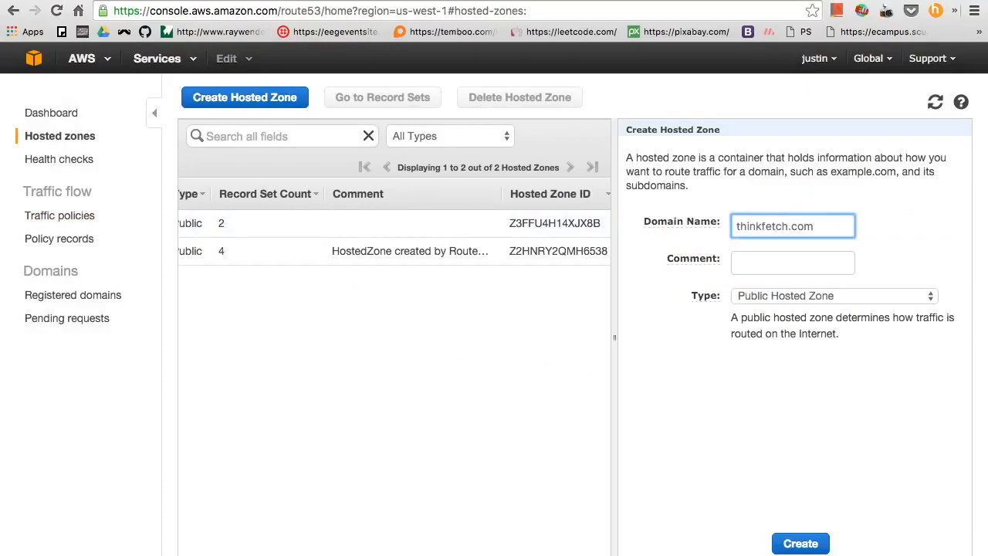
mouse_move(877, 281)
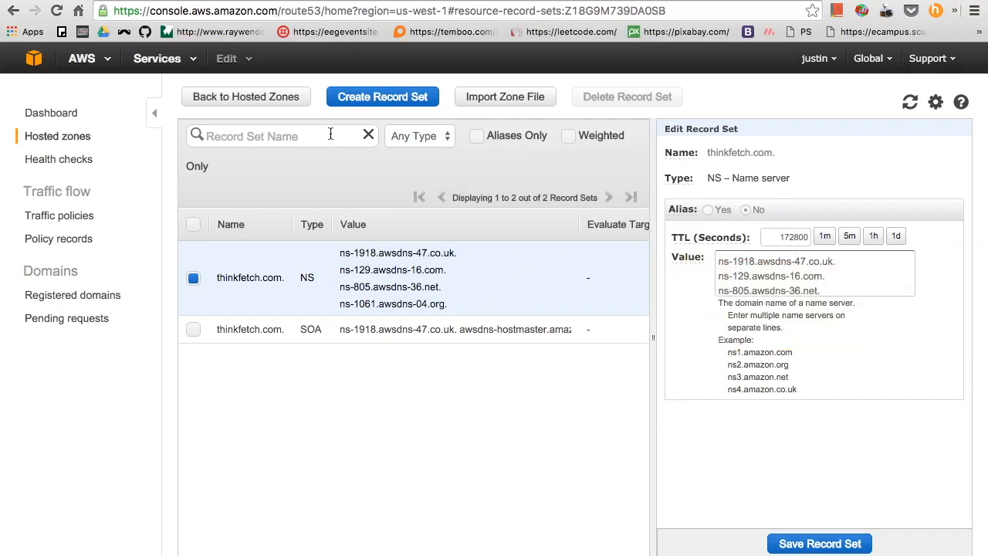
click(383, 96)
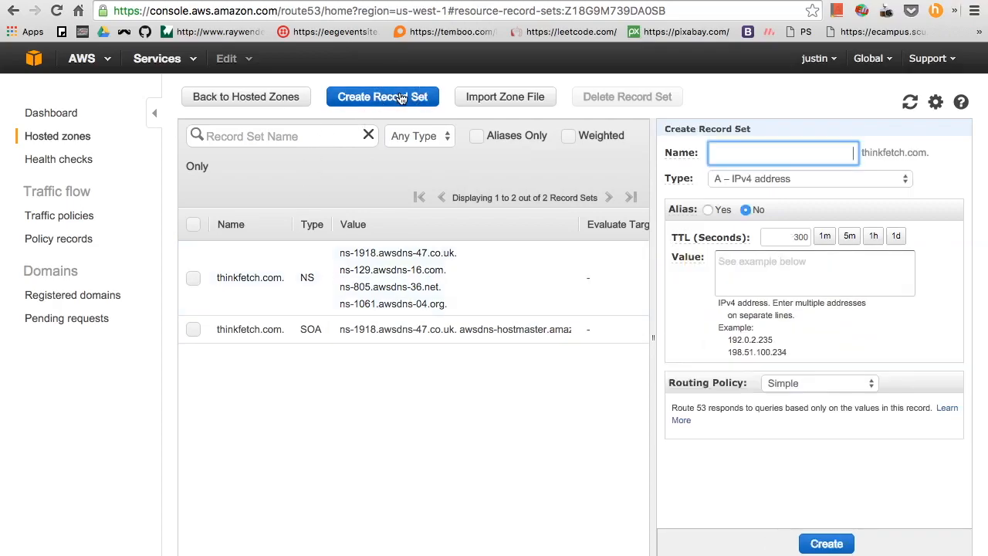
text(w)
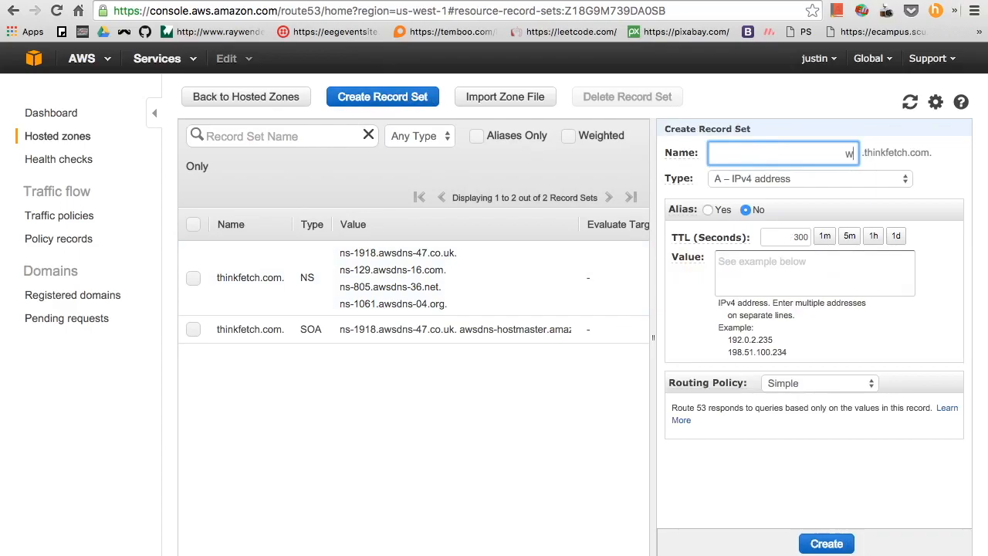
text(ww)
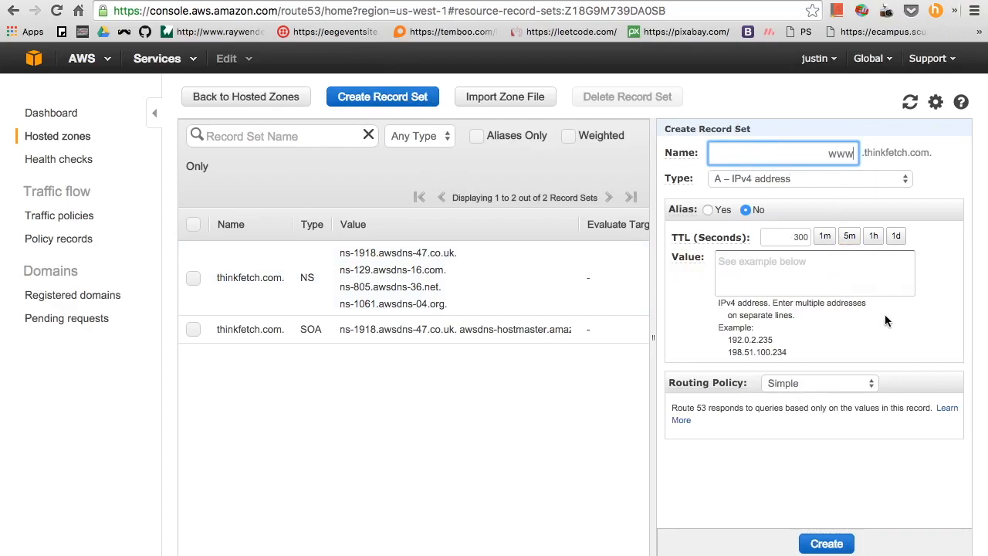
click(814, 272)
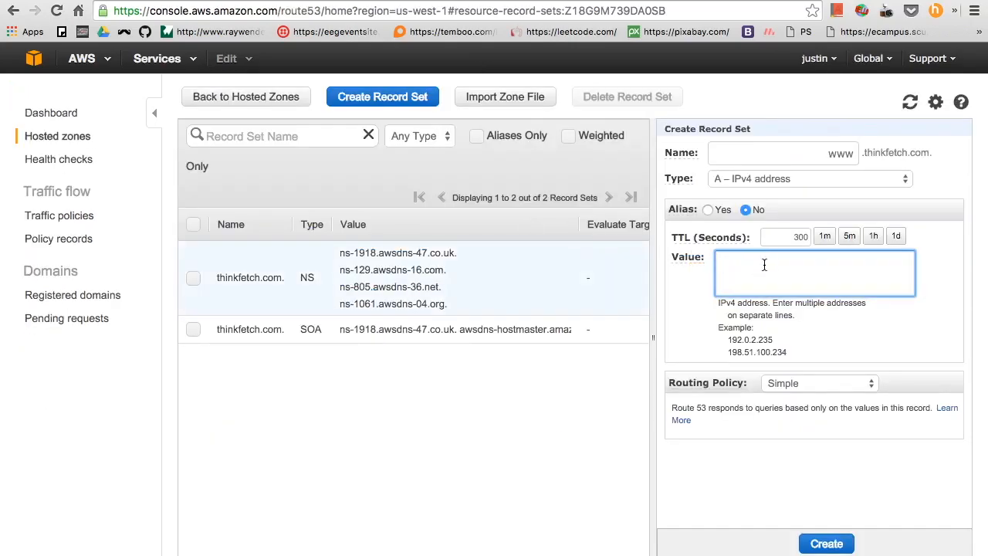
text(52.8.12.110)
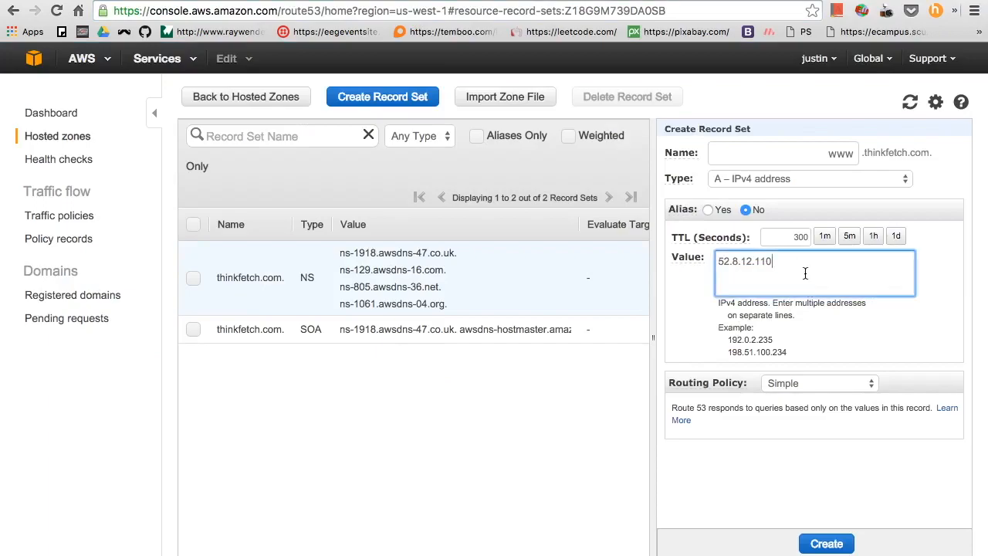
text(http://52.8.12.110/)
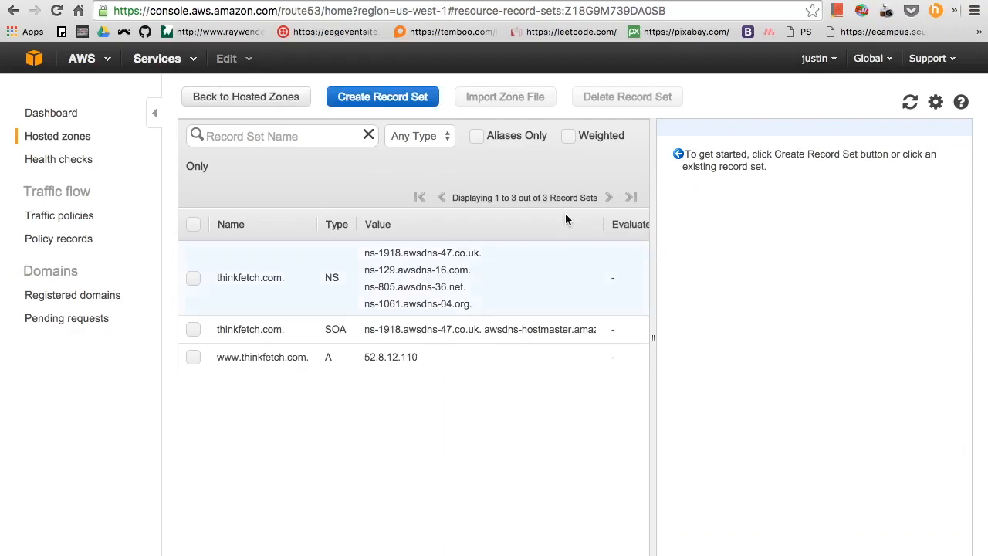
click(383, 96)
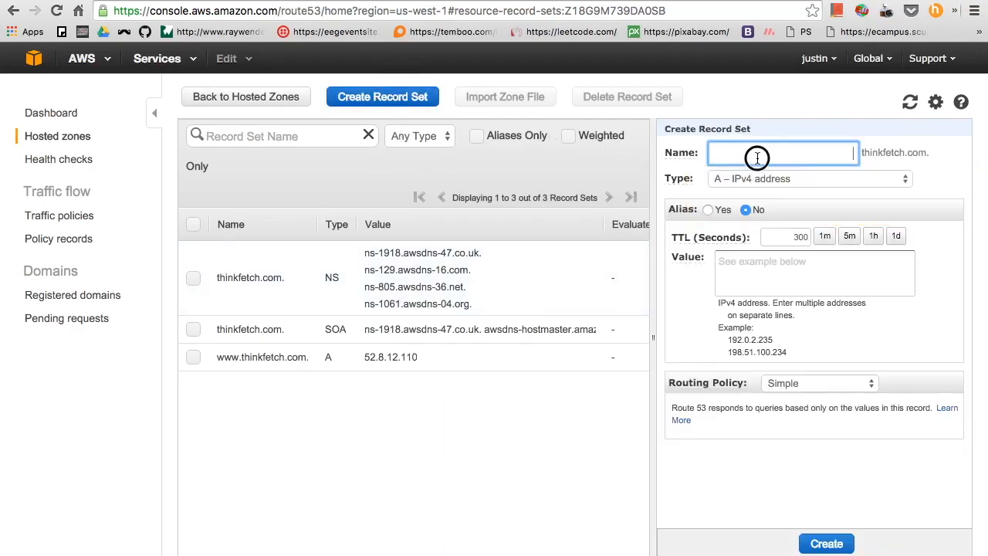
mouse_move(698, 219)
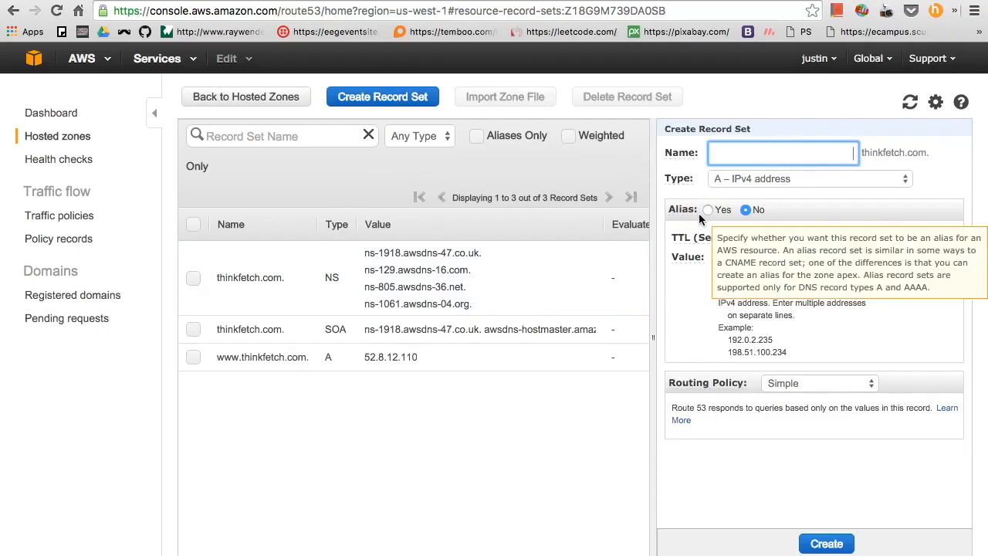
click(707, 210)
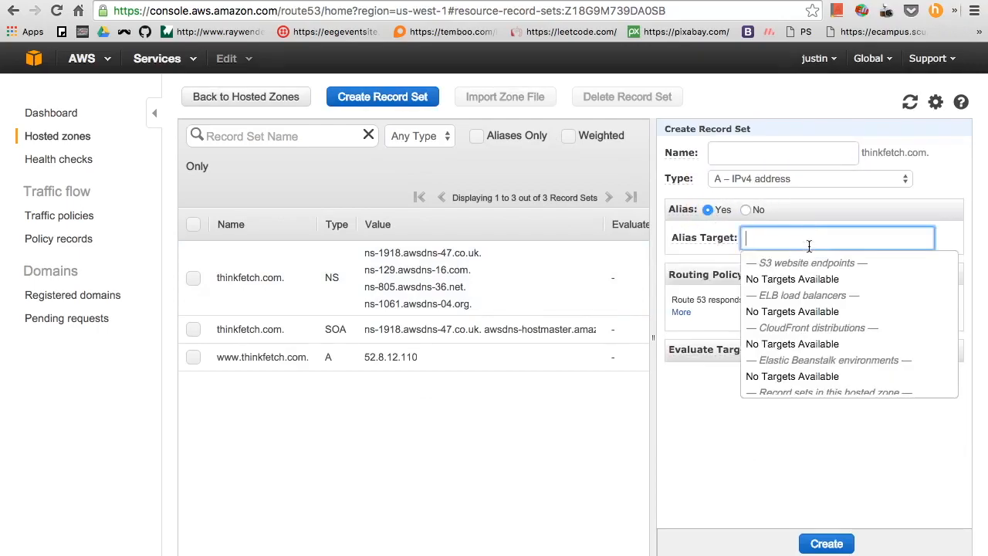
scroll(down, 3)
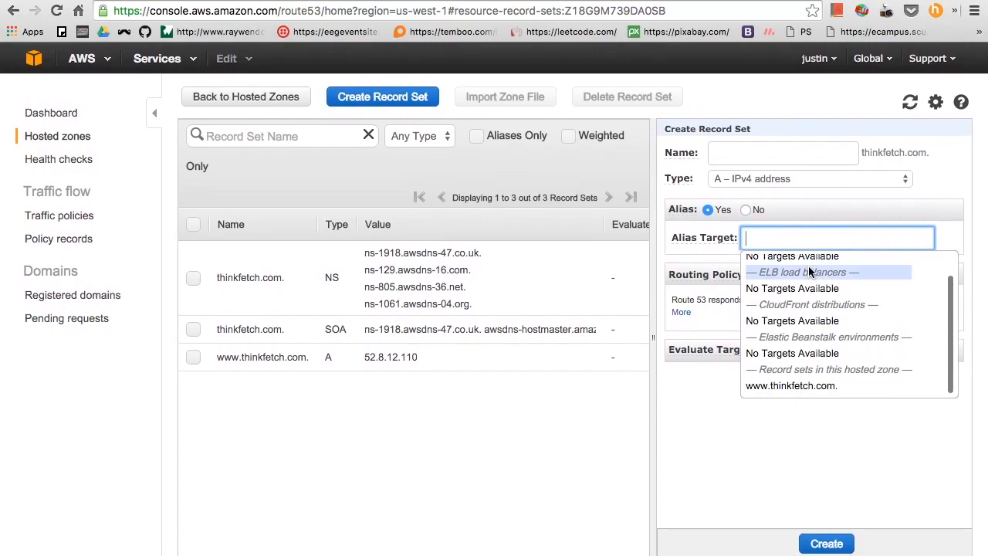
mouse_move(790, 386)
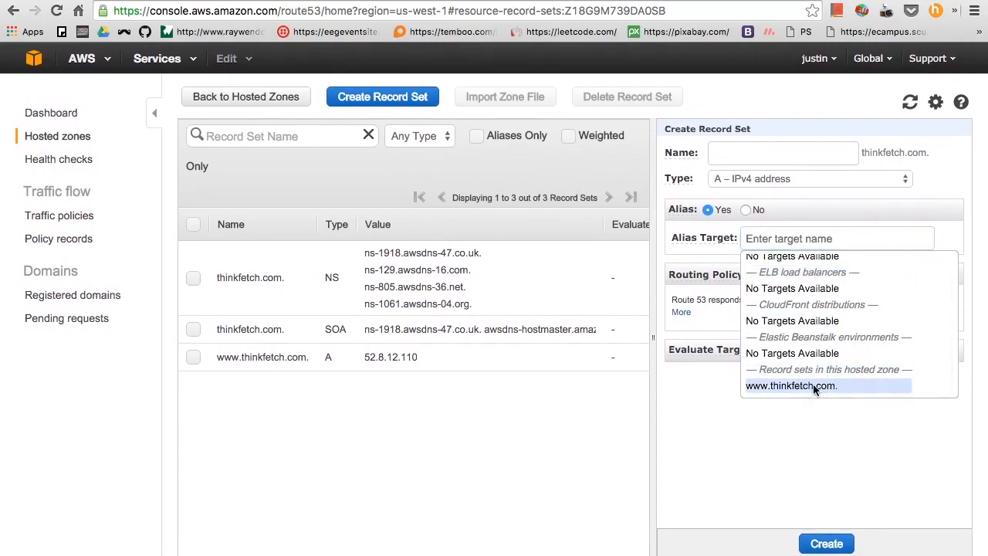
click(790, 386)
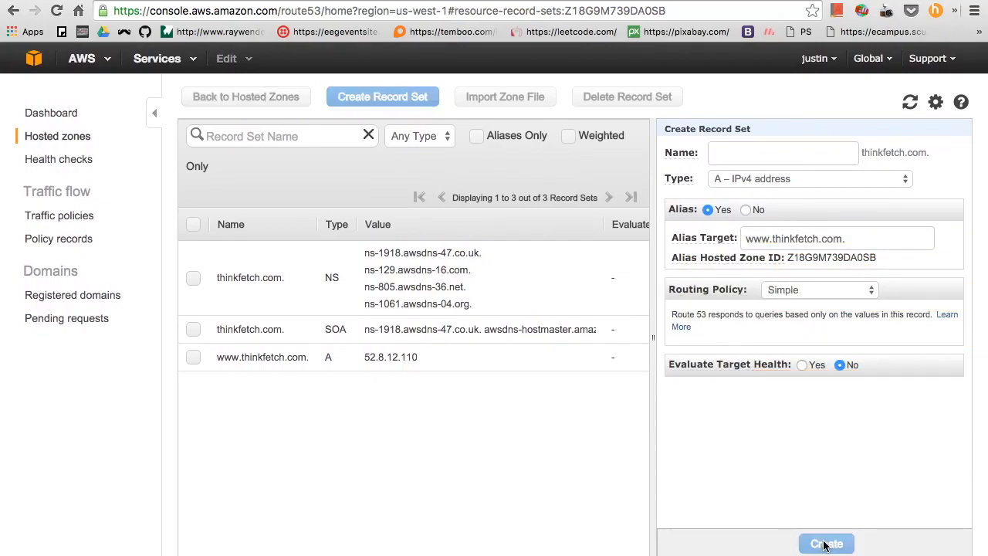
click(826, 543)
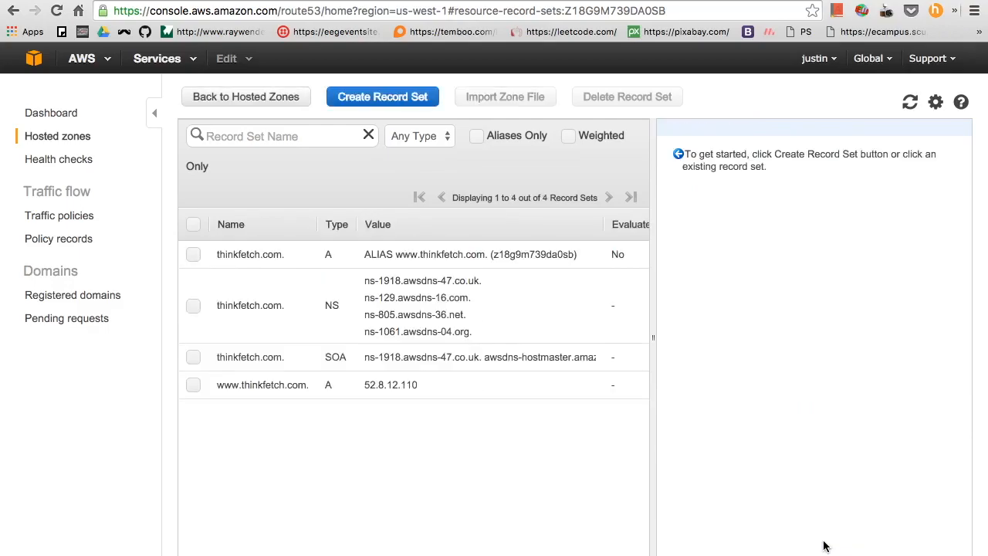
mouse_move(376, 275)
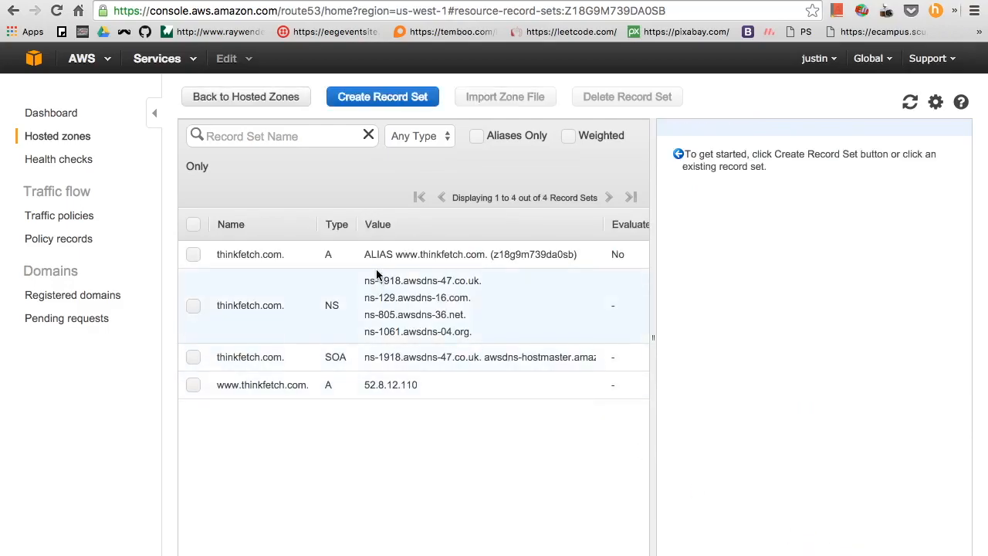
mouse_move(373, 254)
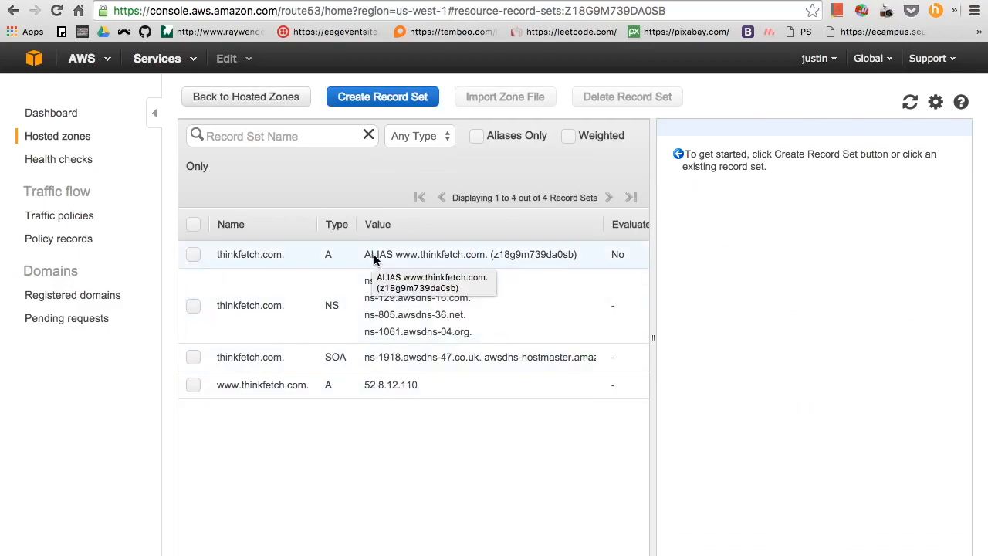
mouse_move(445, 281)
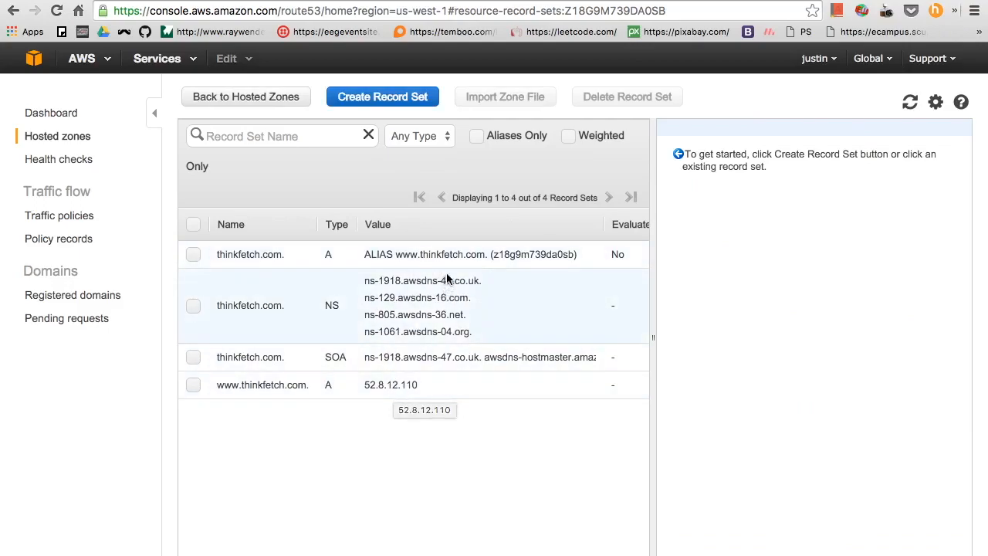
mouse_move(462, 361)
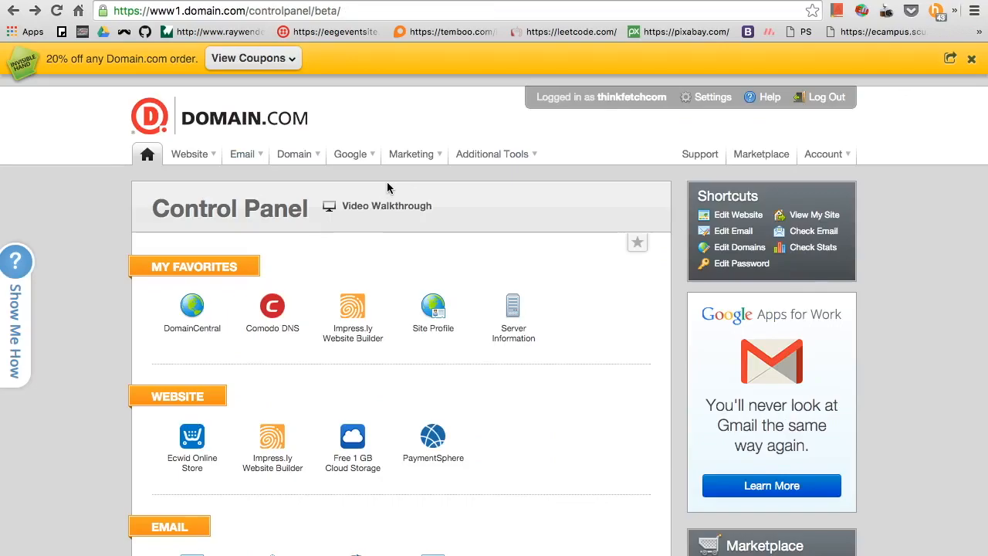
- Enter DomainCentral from the Domain.com control panel's Domain section
scroll(down, 3)
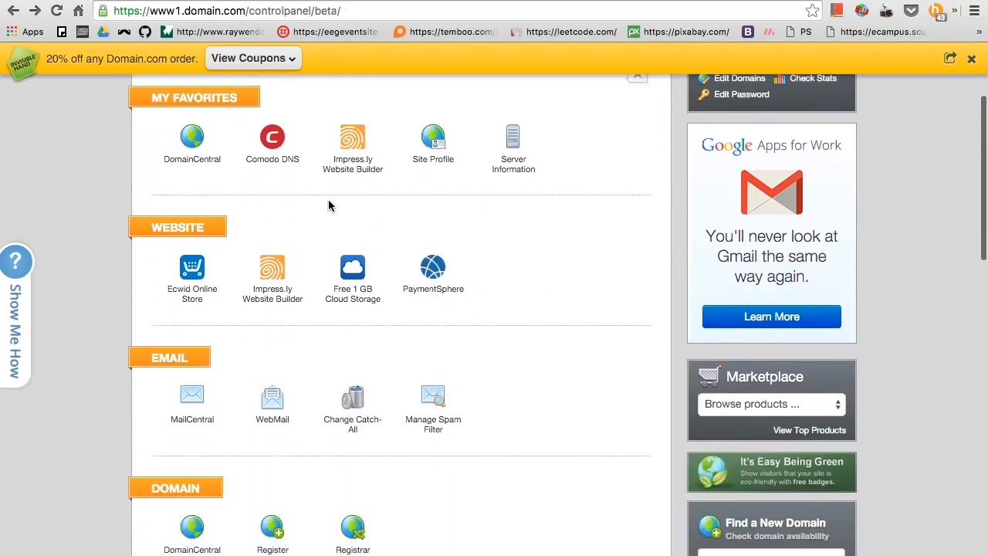
scroll(down, 3)
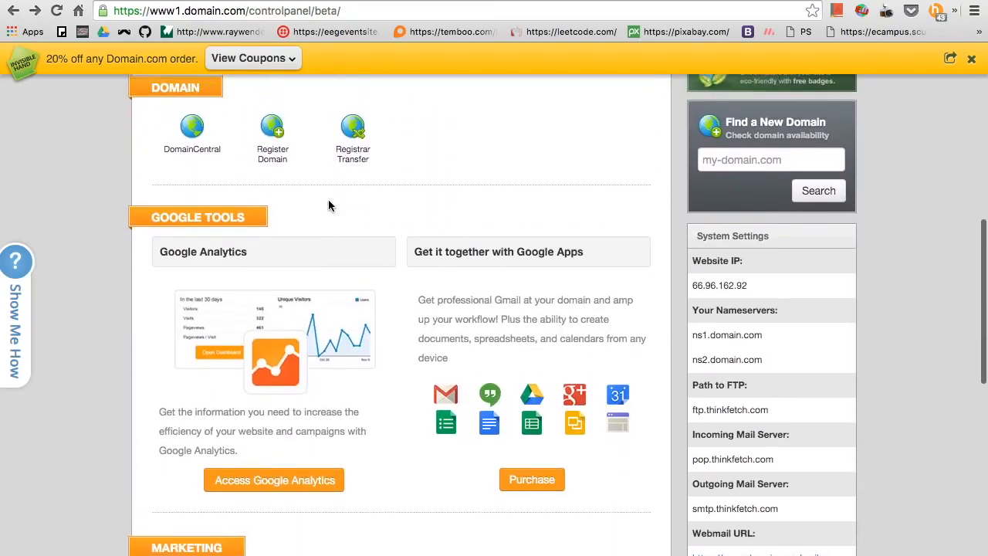
scroll(up, 3)
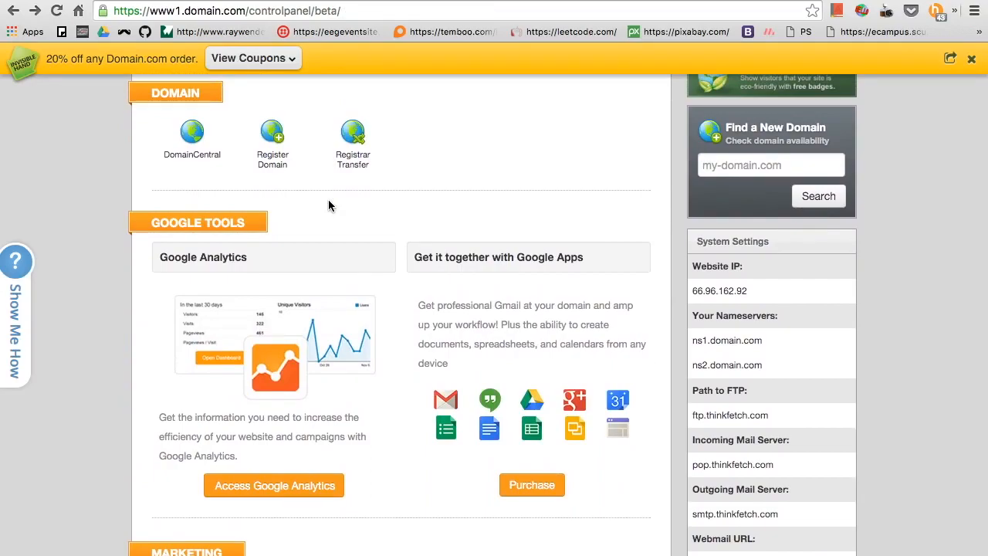
scroll(up, 3)
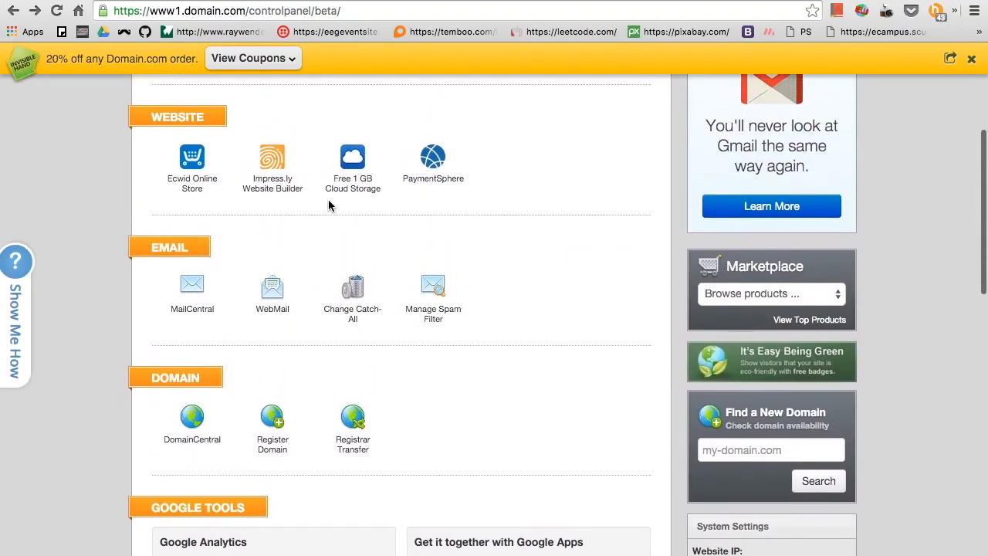
mouse_move(191, 417)
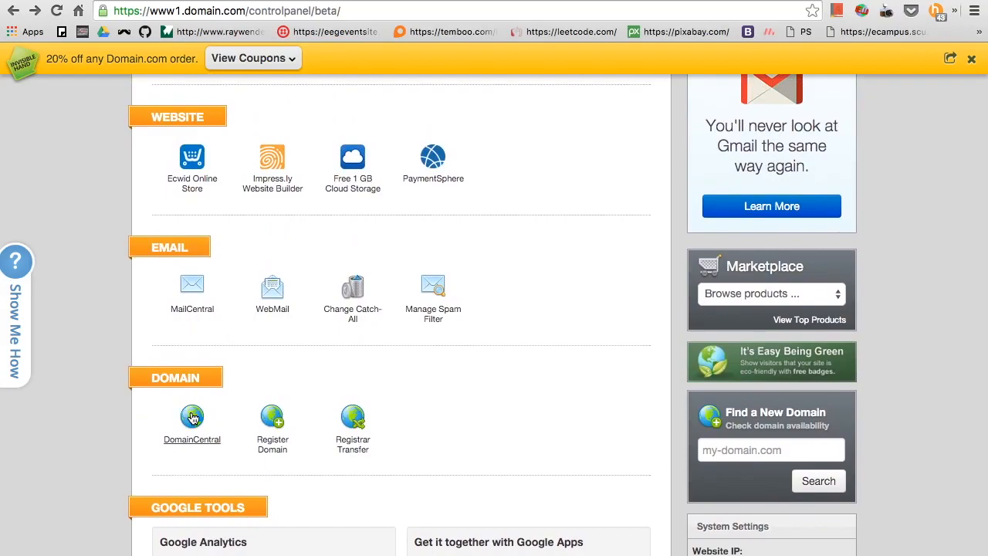
click(191, 417)
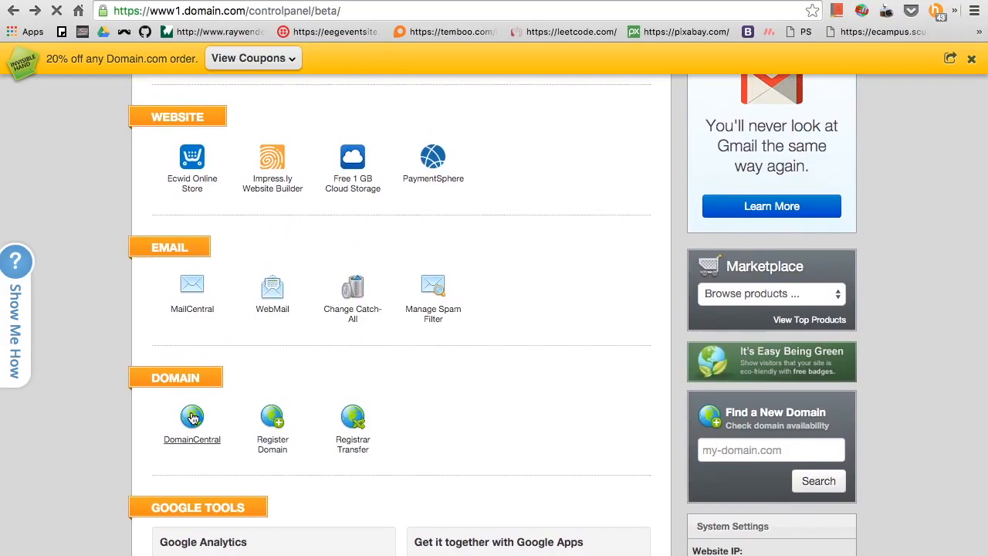
click(191, 416)
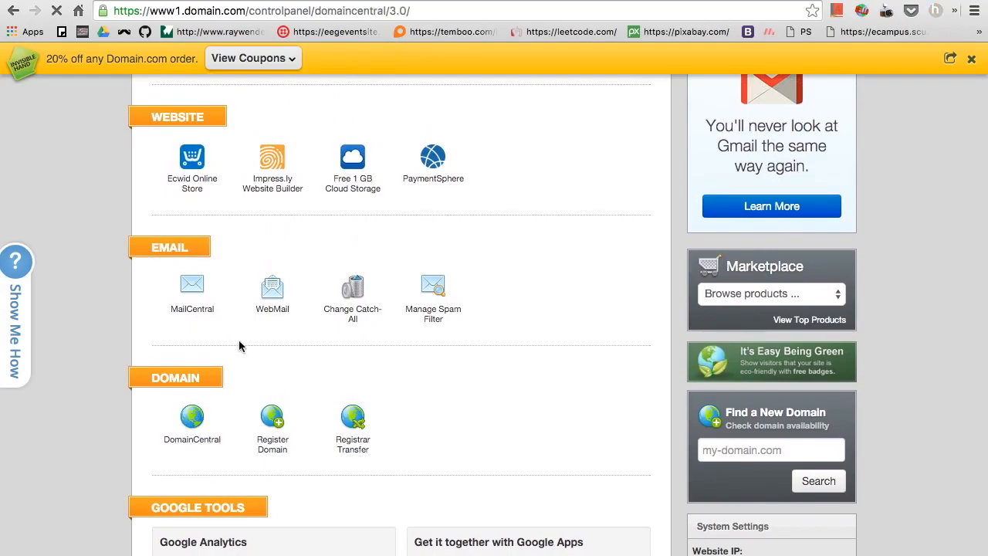
- Show thinkfetch.com's nameserver settings with the Update Name Servers fields
click(192, 417)
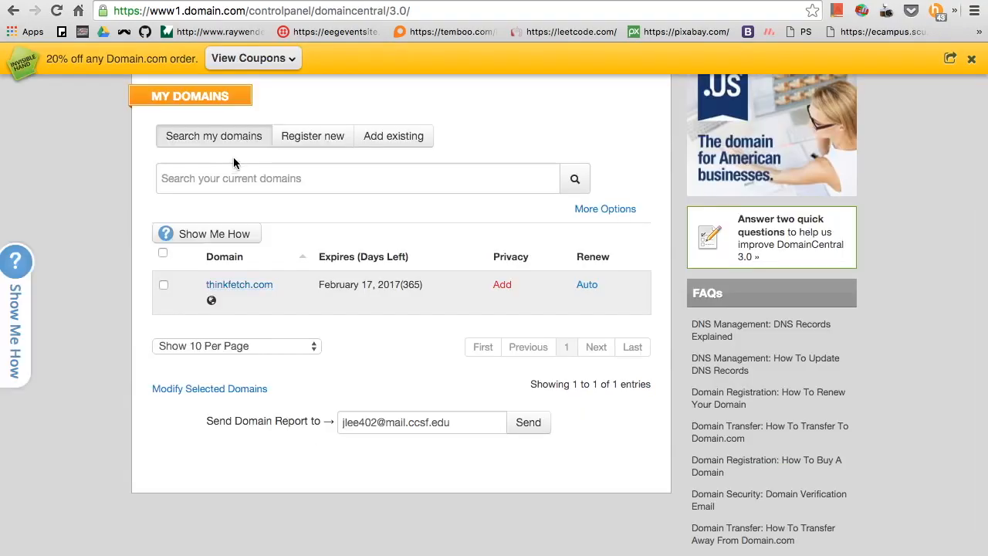
scroll(up, 3)
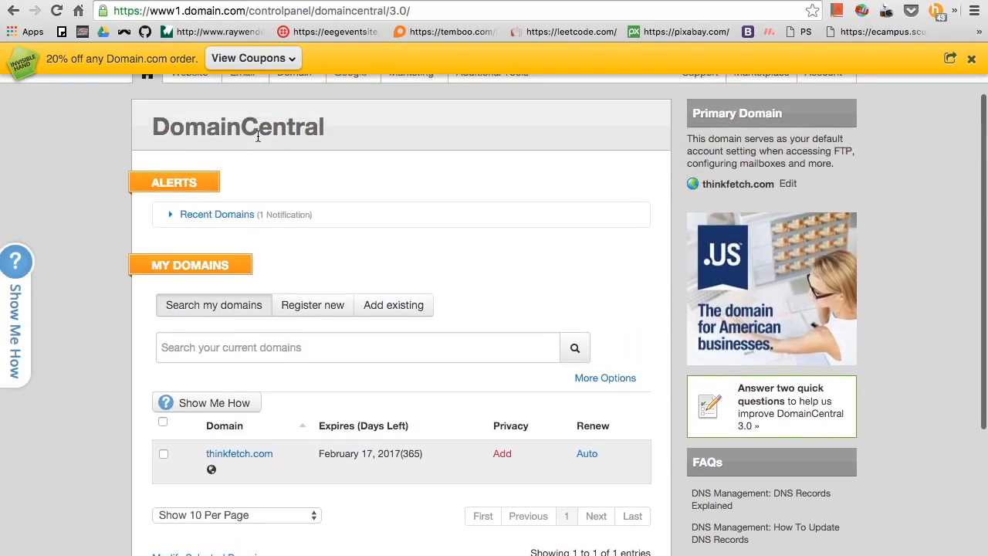
scroll(down, 3)
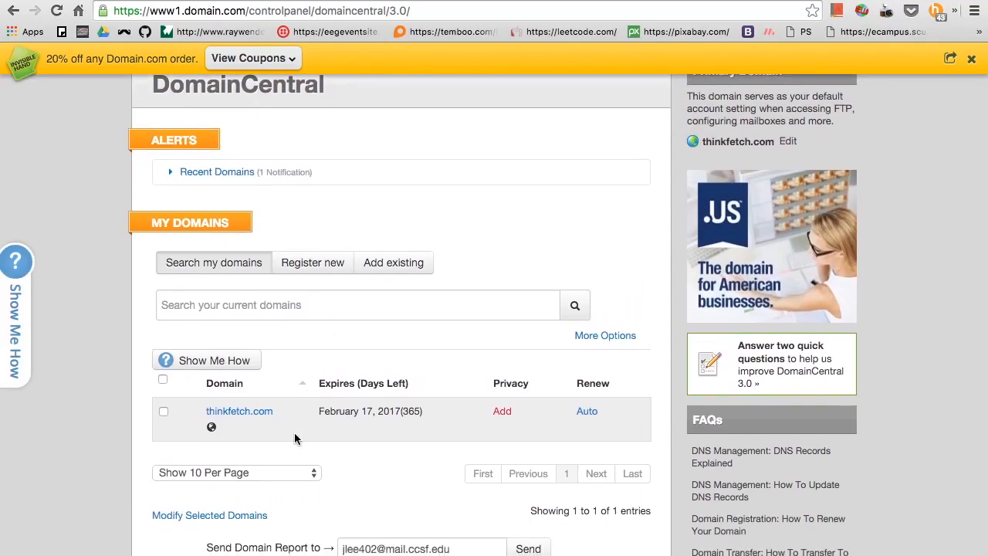
click(238, 410)
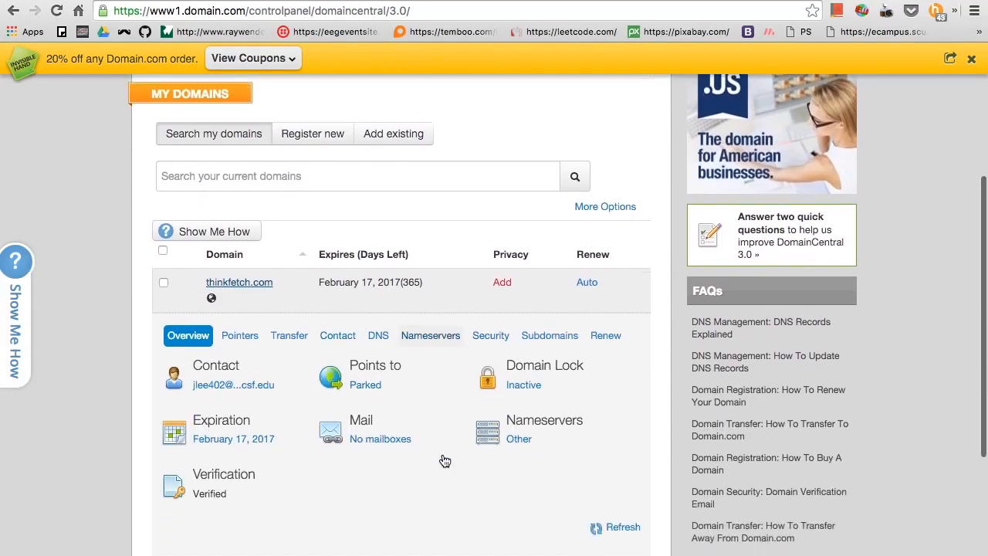
click(431, 335)
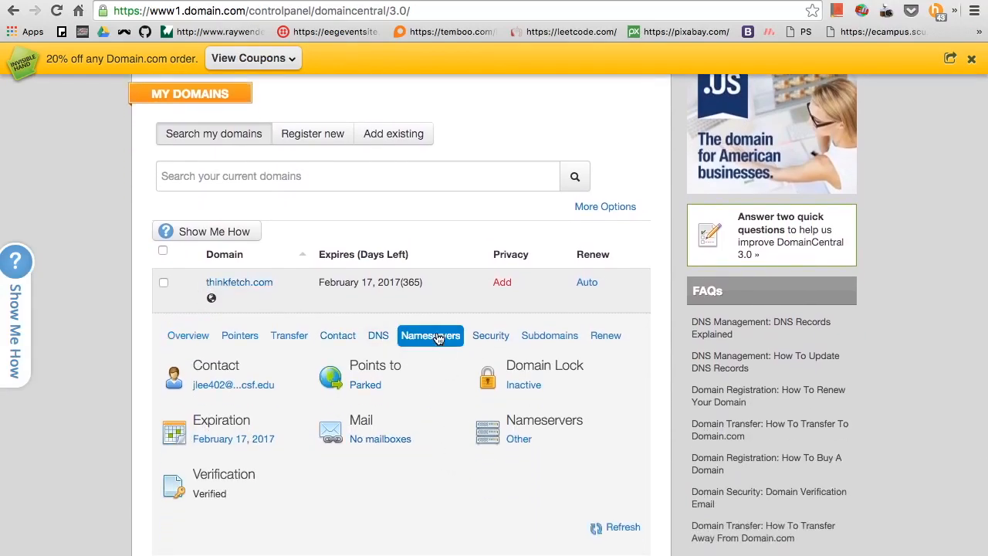
click(429, 335)
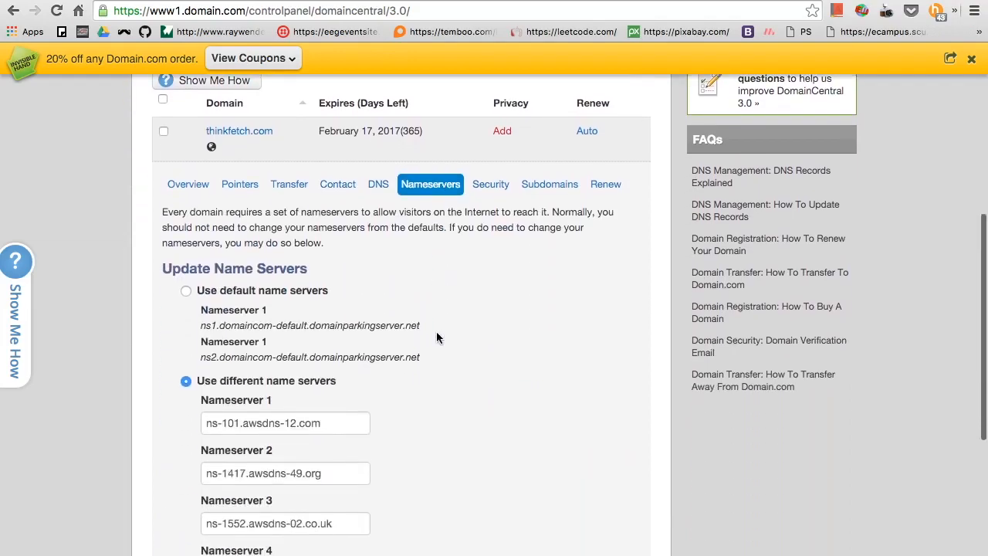
scroll(down, 3)
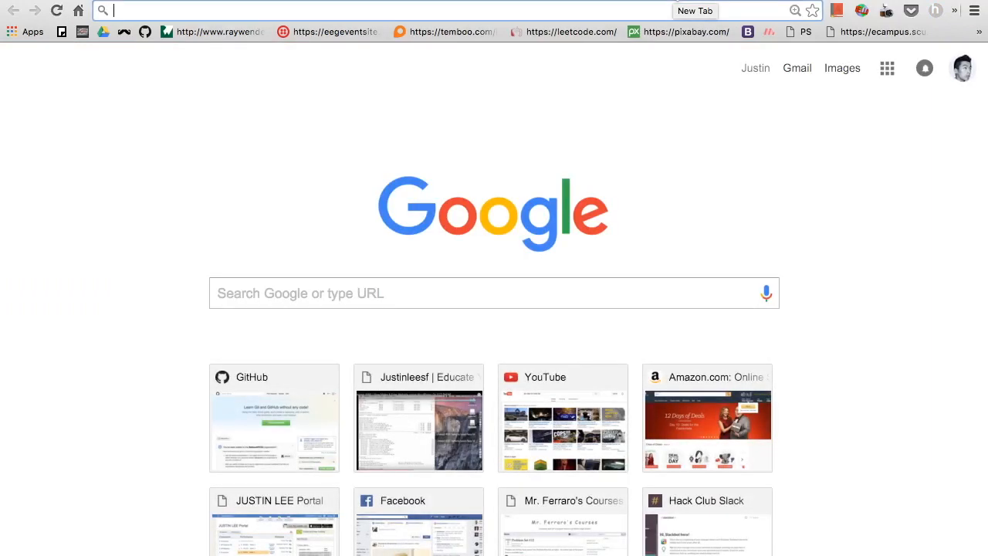
- Load thinkfetch.com (not resolving) and 52.8.12.110 (Apache test page) in Chrome
text(thinkfetch.com)
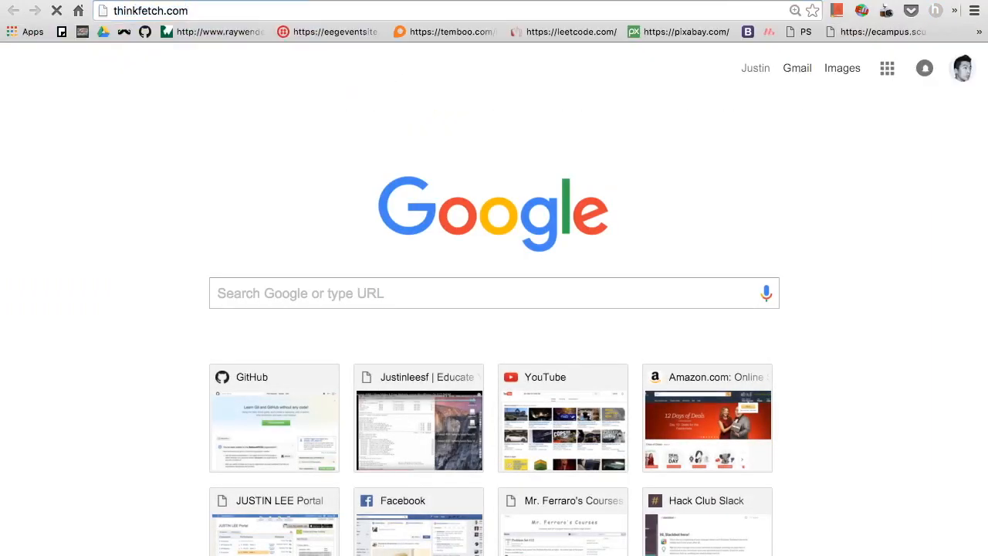
key(Return)
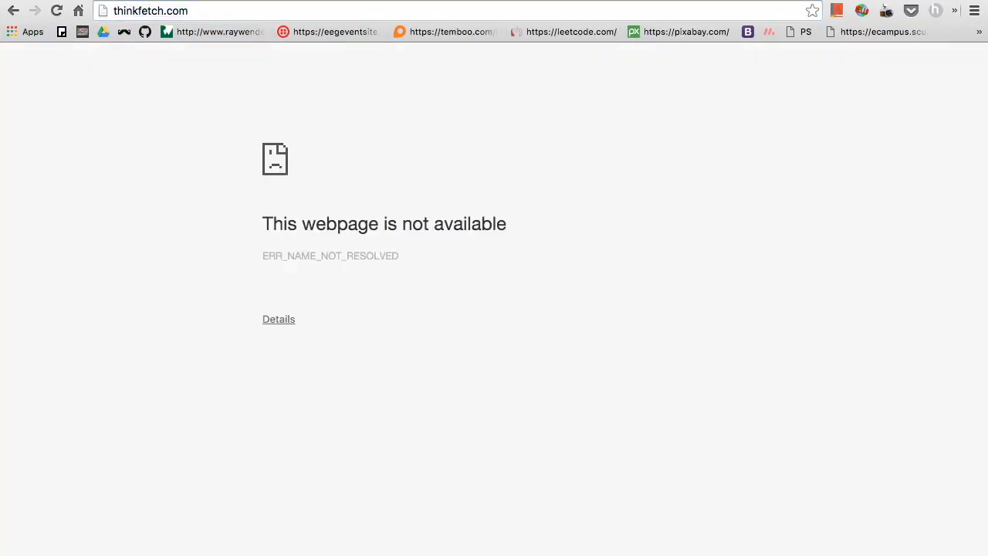
text(52.8.12.110)
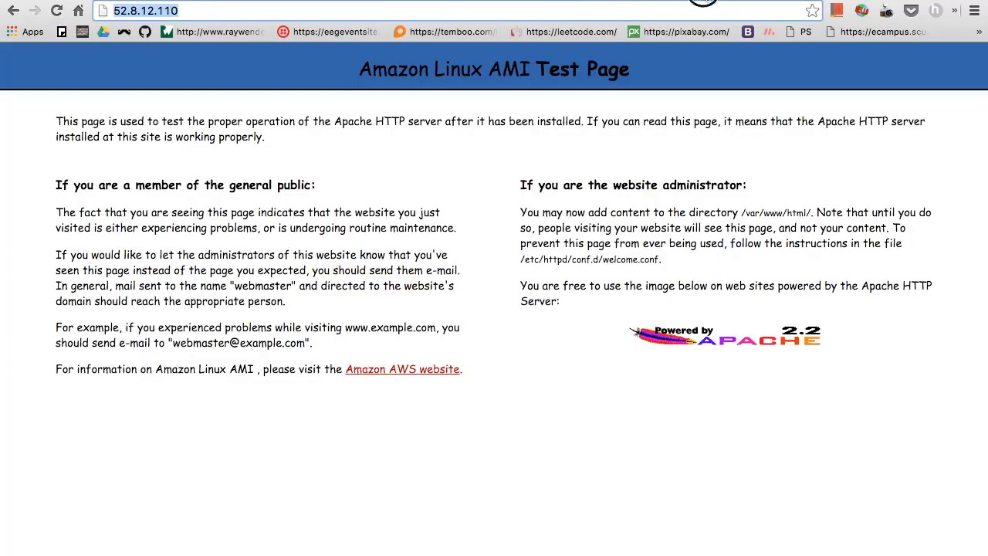
text(thinkfetch.com)
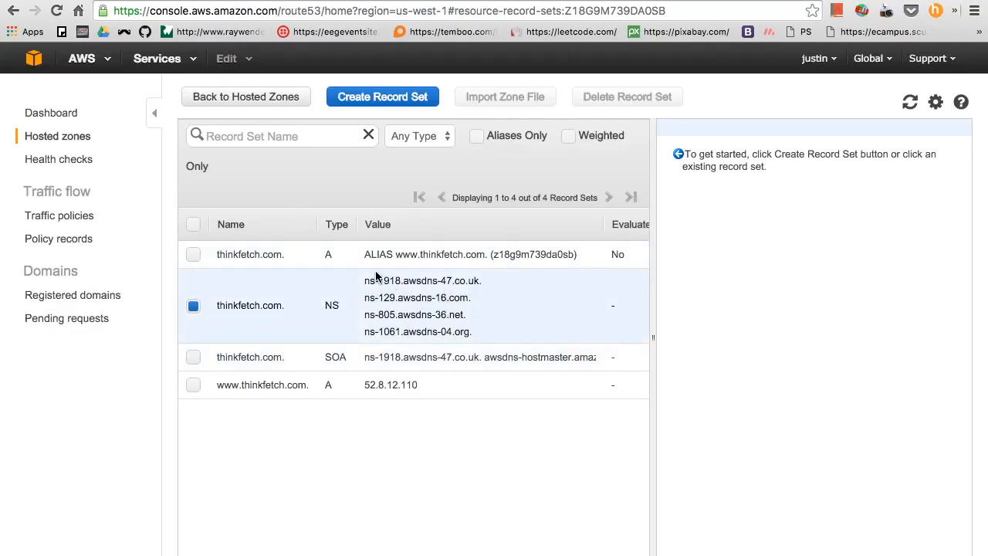
mouse_move(486, 301)
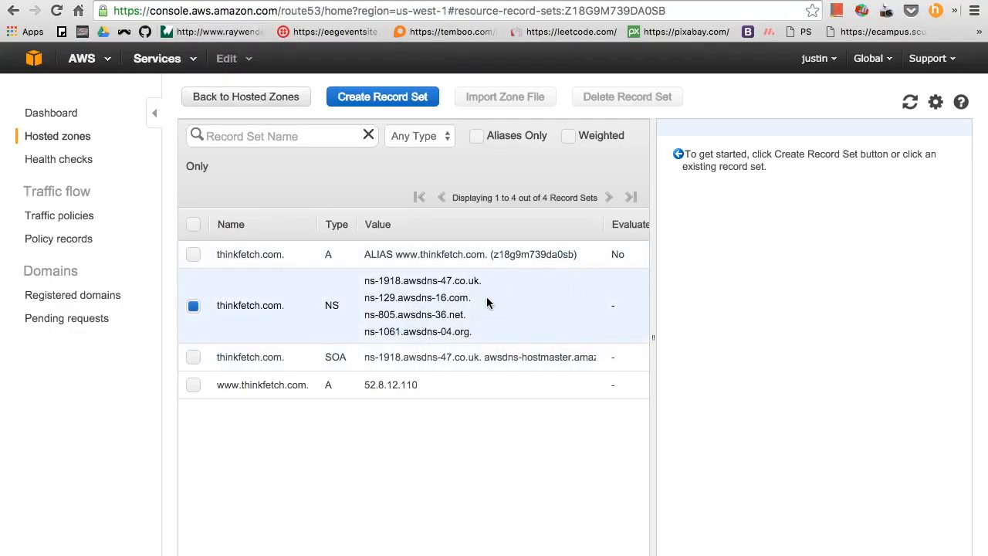
mouse_move(378, 303)
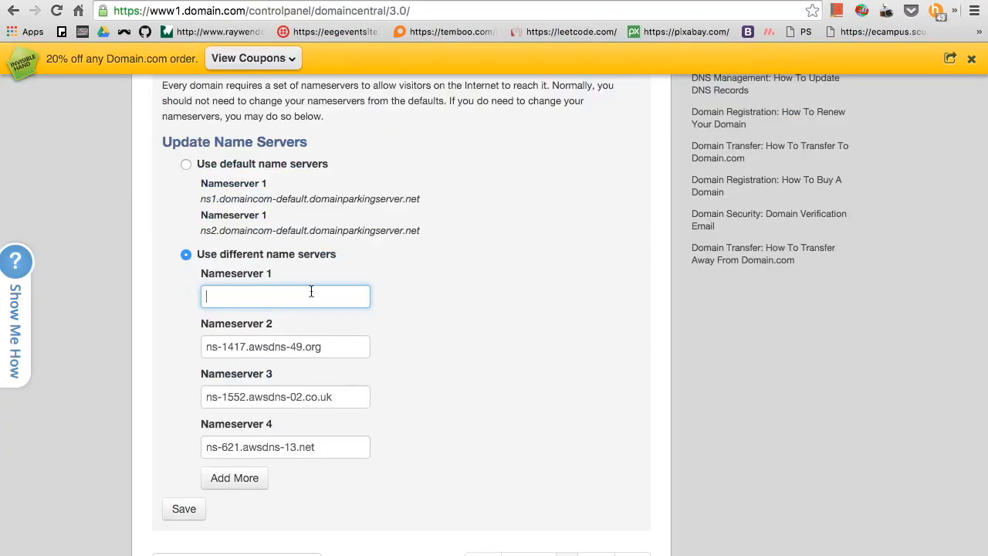
- Enter ns-1918.awsdns-47.co.uk and ns-129.awsdns-16.com as Nameservers 1 and 2
text(ns-1918.awsdns-47.co.uk.)
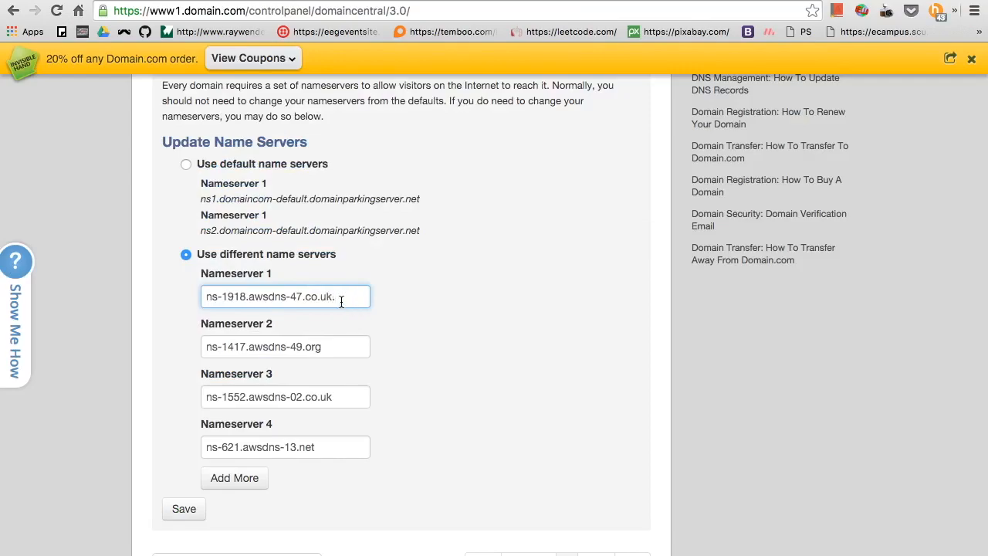
click(305, 346)
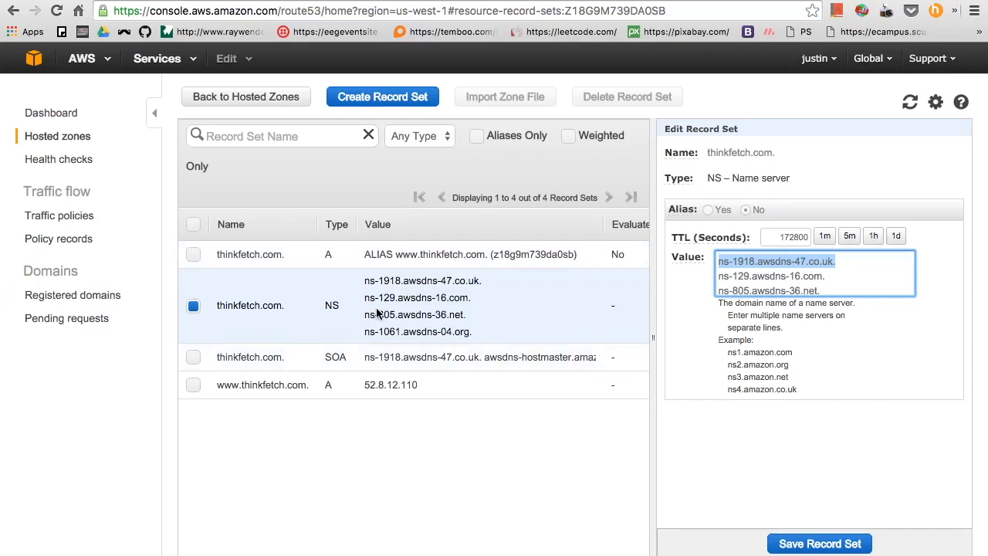
click(821, 290)
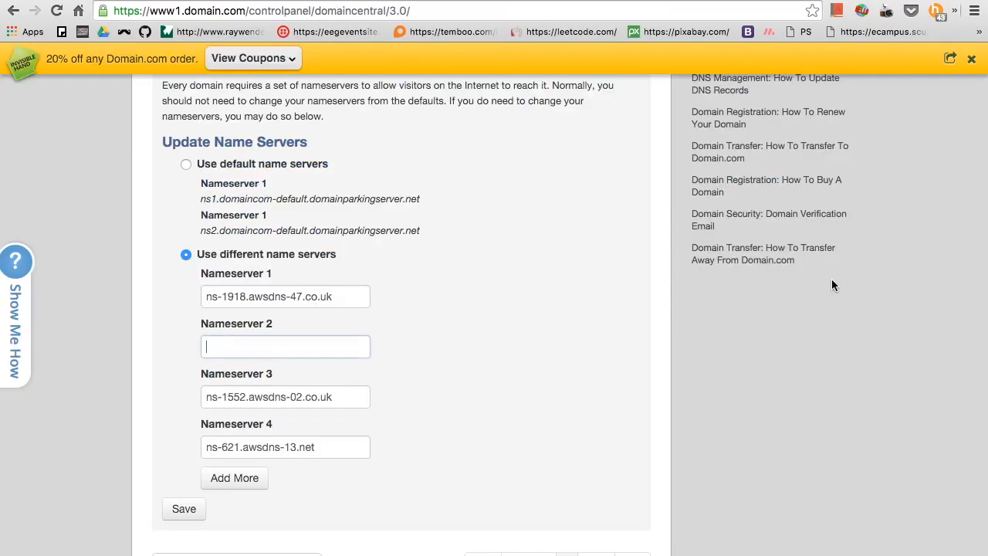
text(ns-129.awsdns-16.com)
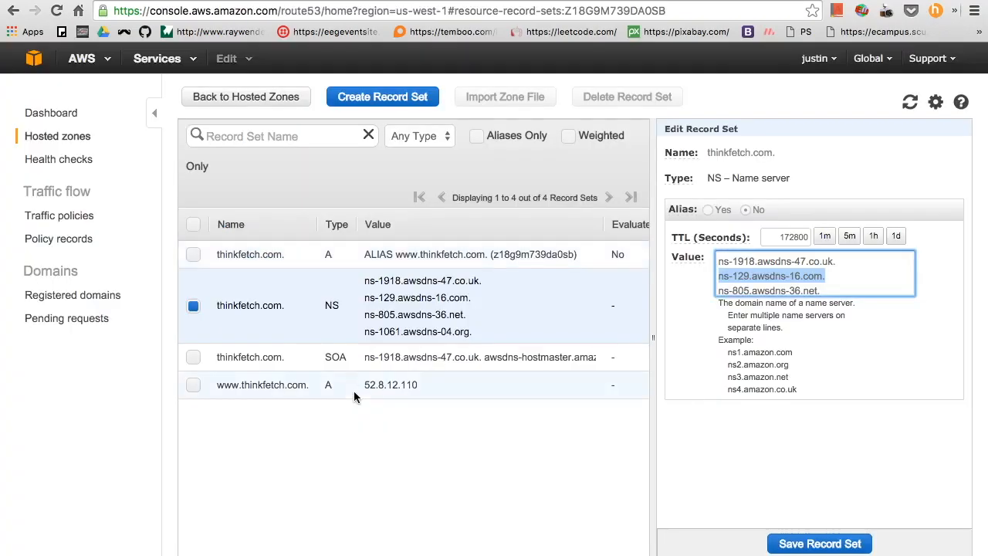
- Enter ns-805.awsdns-36.net and ns-1061.awsdns-04.org as Nameservers 3 and 4
scroll(down, 3)
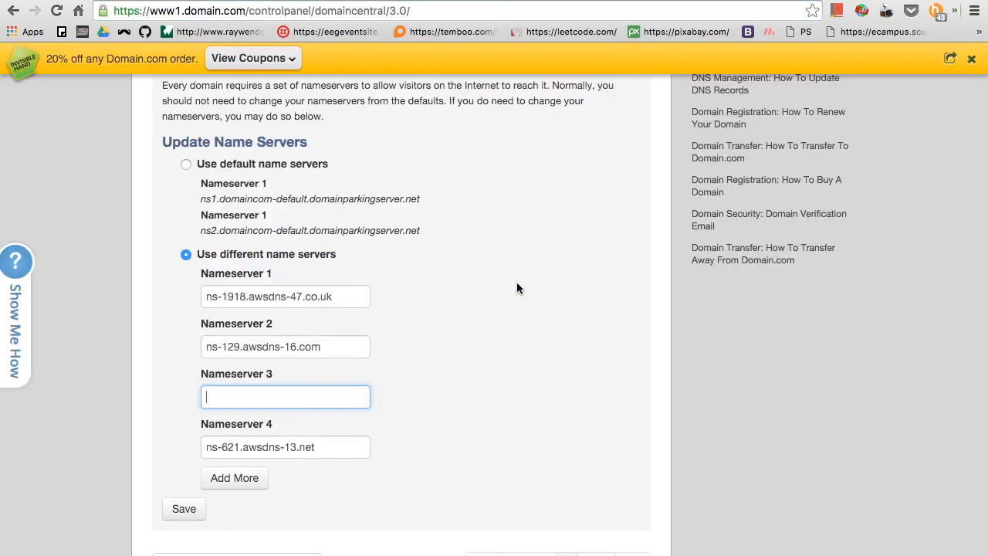
text(ns-805.awsdns-36.net)
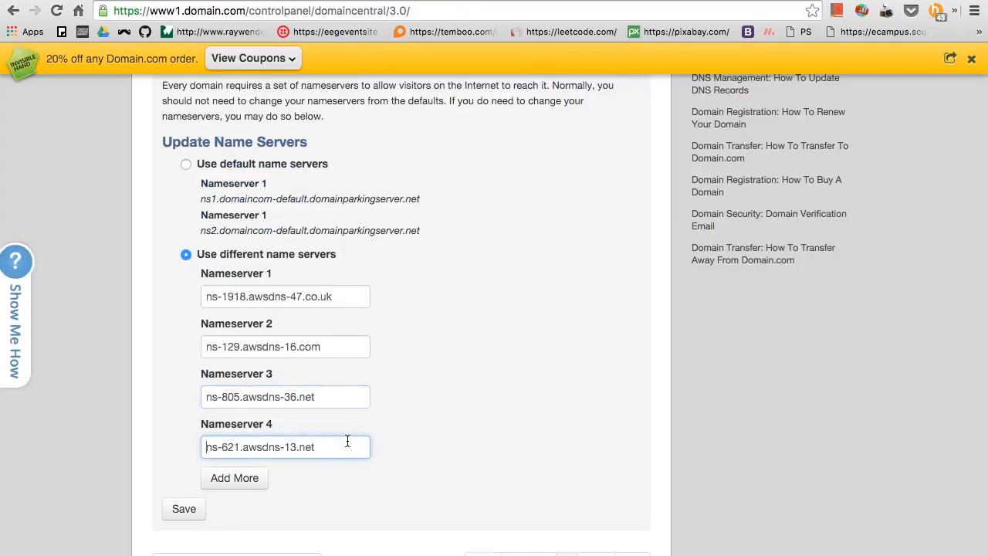
text(ns-1061.awsdns-04.org)
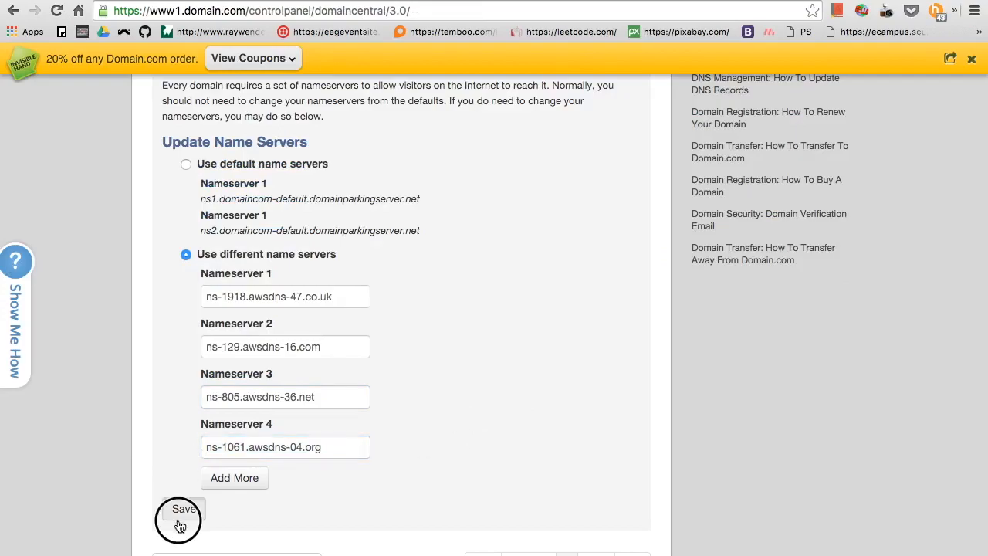
- Save the four Route 53 nameservers and see 'Records updated' for thinkfetch.com
click(183, 508)
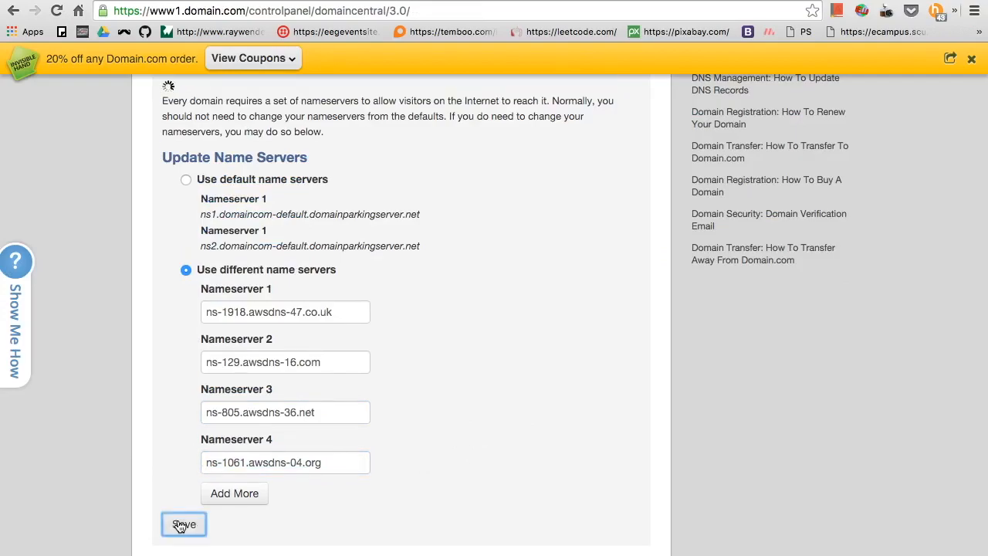
click(183, 524)
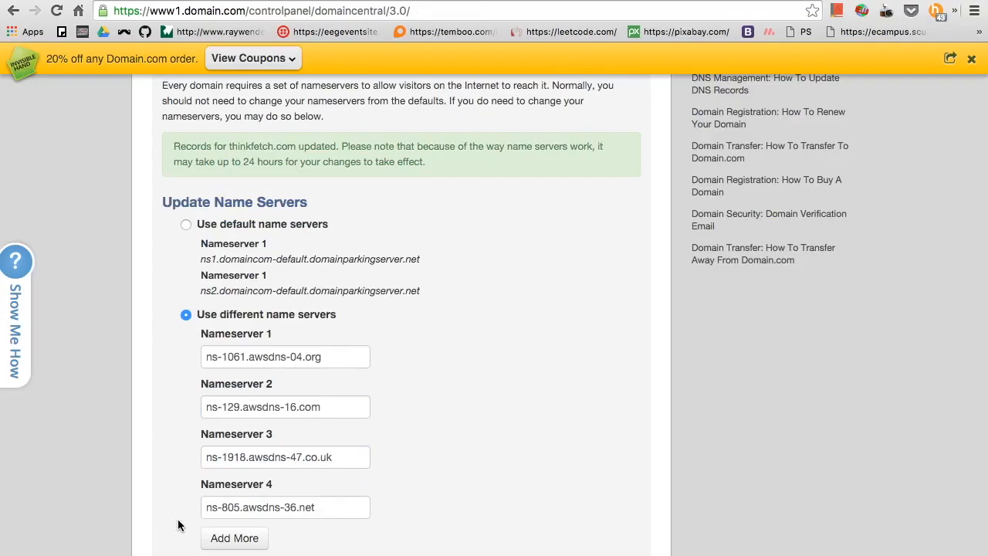
scroll(up, 3)
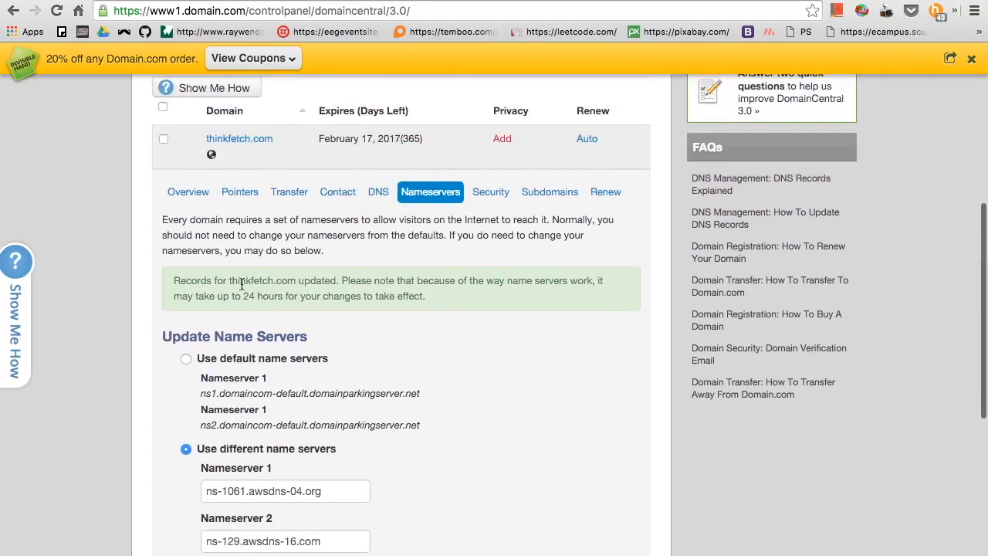
mouse_move(305, 327)
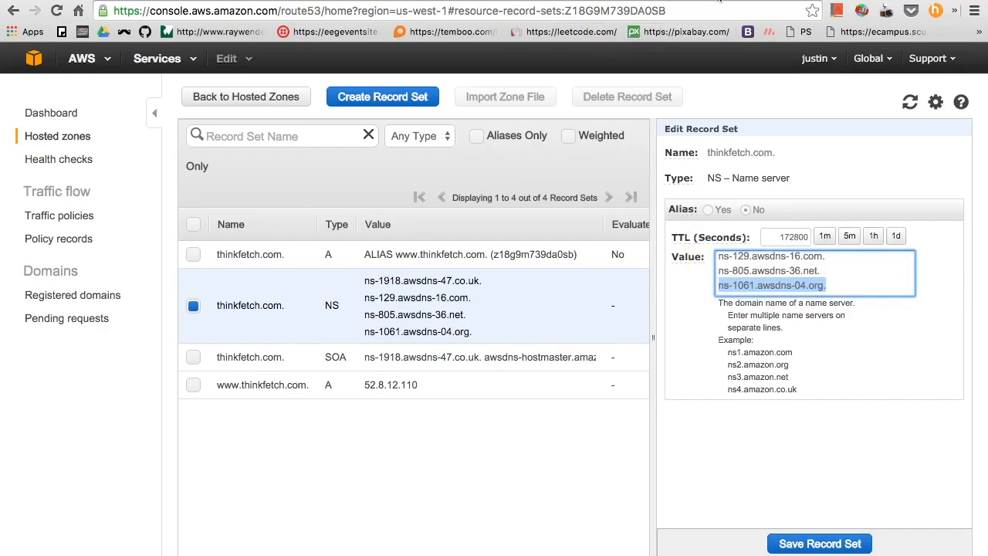
- Load thinkfetch.com in Chrome to confirm the Amazon Linux AMI Apache test page appears
text(thinkfetch.com)
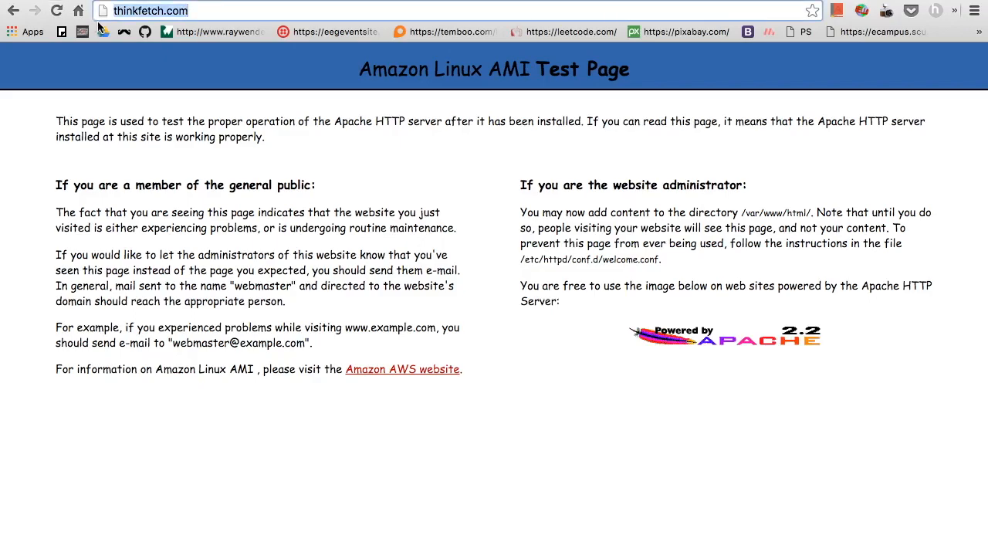
mouse_move(324, 64)
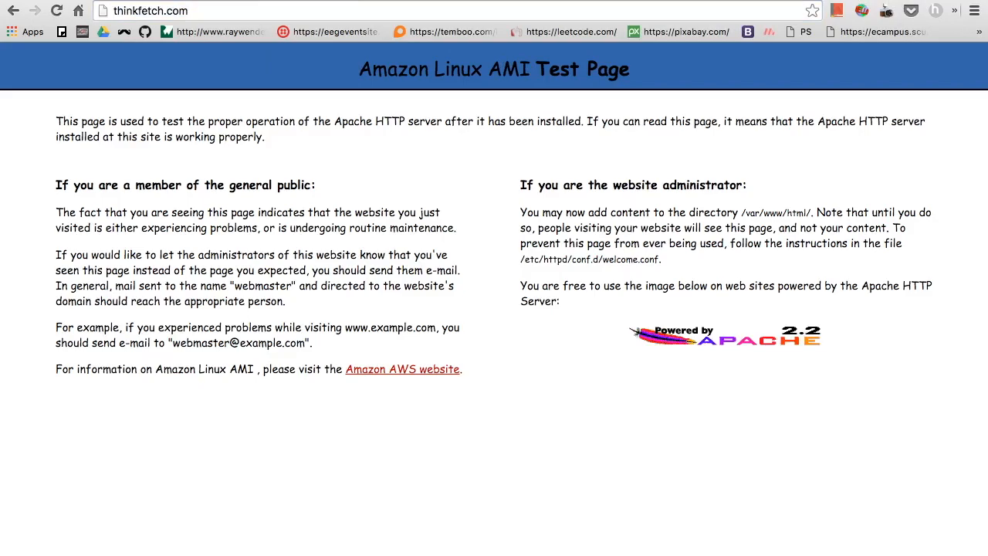
mouse_move(586, 15)
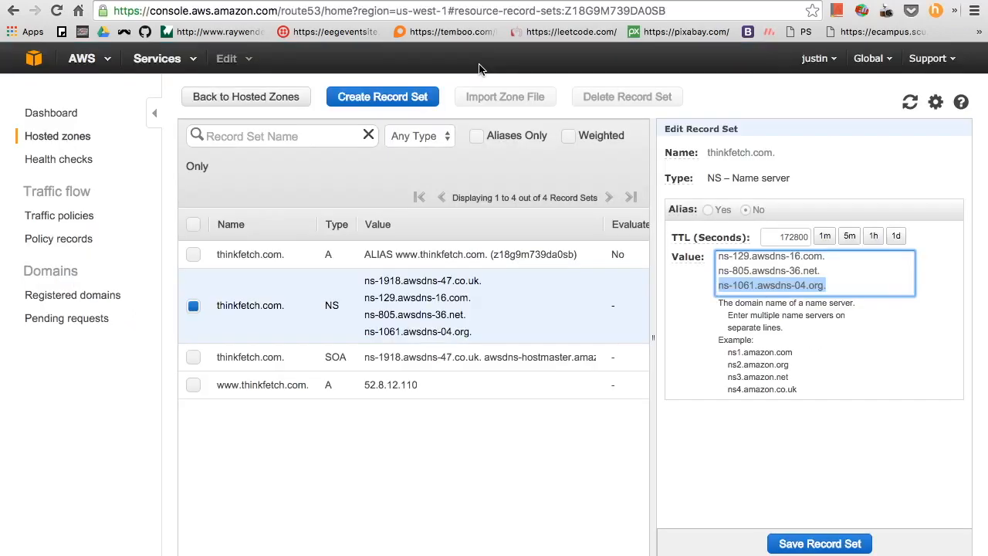
click(815, 343)
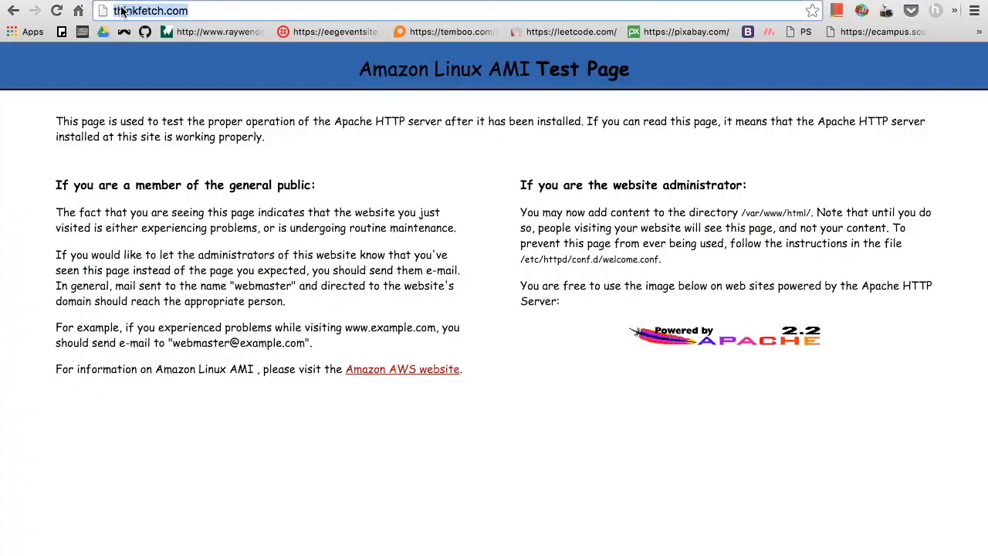
key(Return)
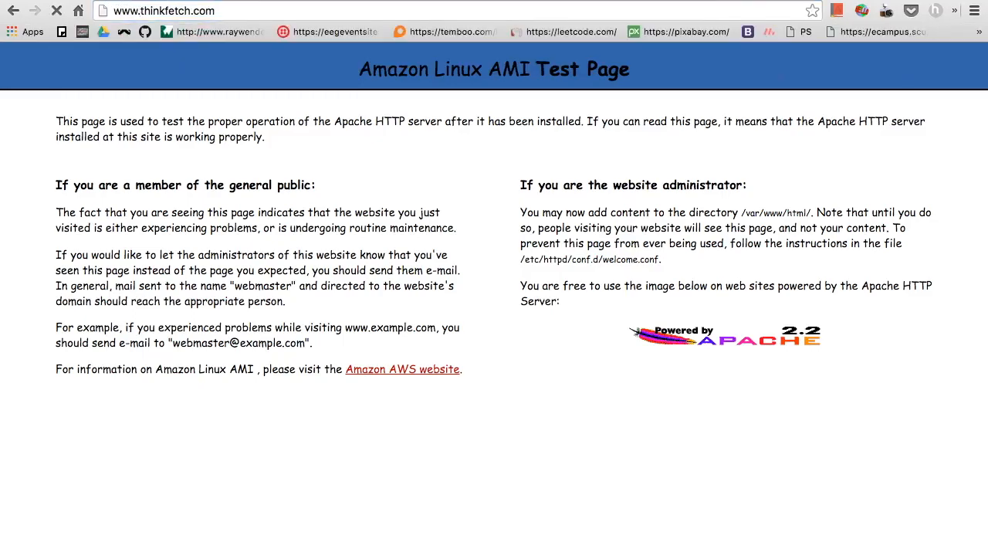